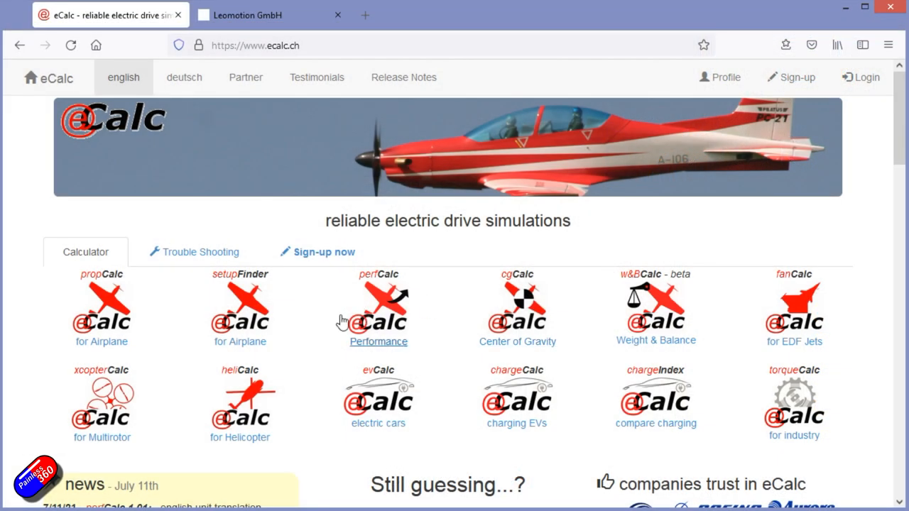
Step: Launch propCalc from the eCalc home and look over the model and battery inputs
{"action": "left_click", "coordinate": [101, 307]}
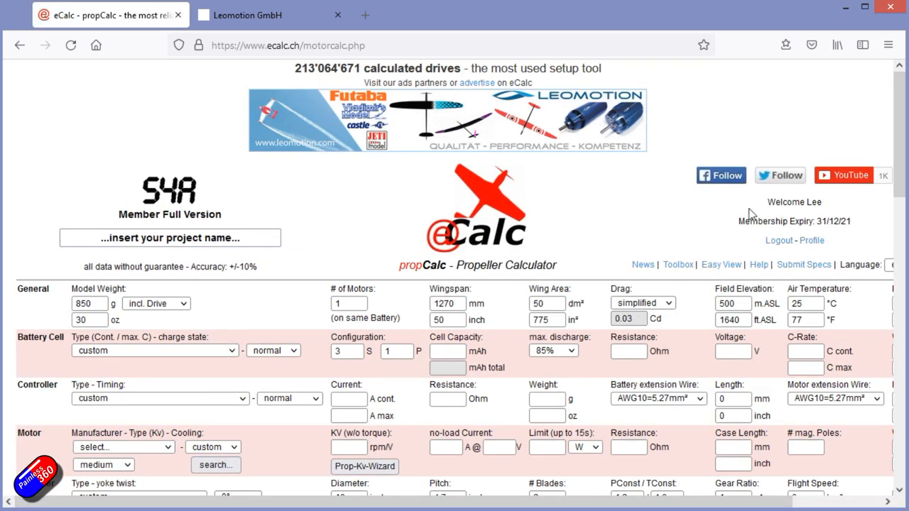
{"action": "scroll", "scroll_direction": "down", "scroll_amount": 3}
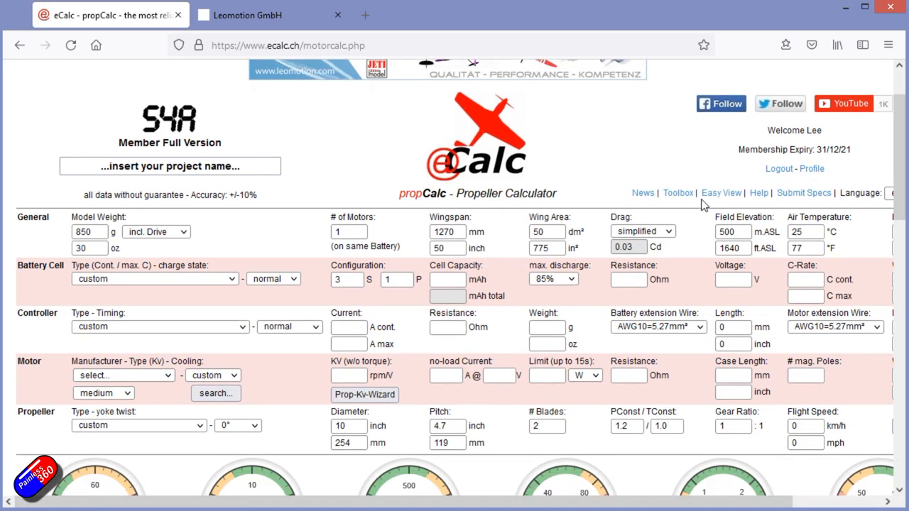
{"action": "scroll", "scroll_direction": "down", "scroll_amount": 3}
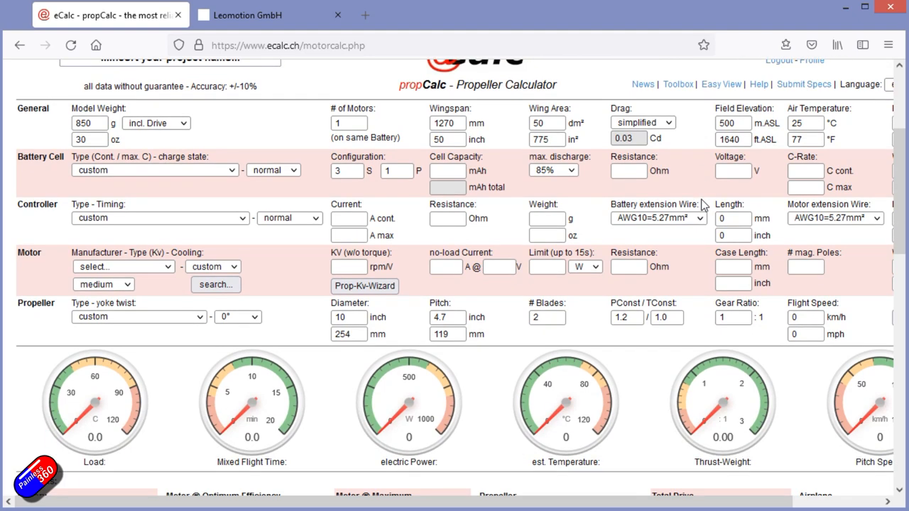
{"action": "scroll", "scroll_direction": "up", "scroll_amount": 3}
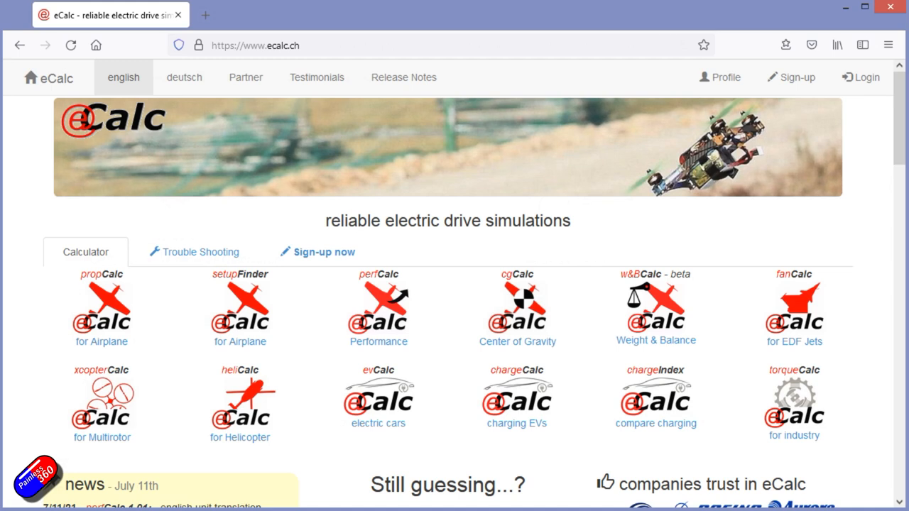
{"action": "mouse_move", "coordinate": [883, 204]}
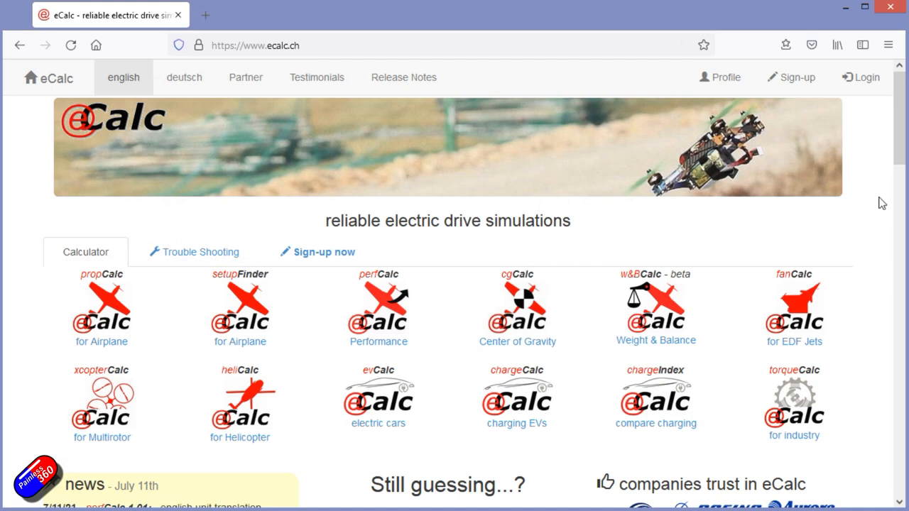
{"action": "mouse_move", "coordinate": [864, 77]}
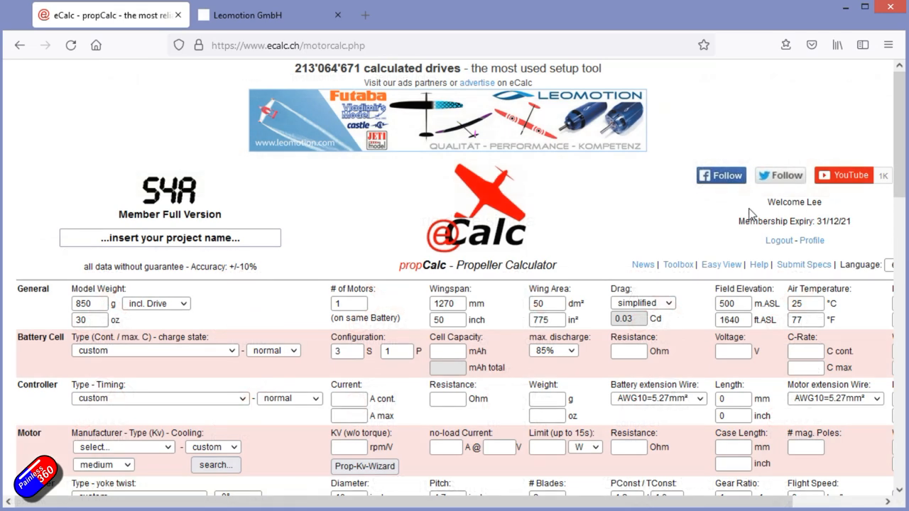
{"action": "mouse_move", "coordinate": [704, 205]}
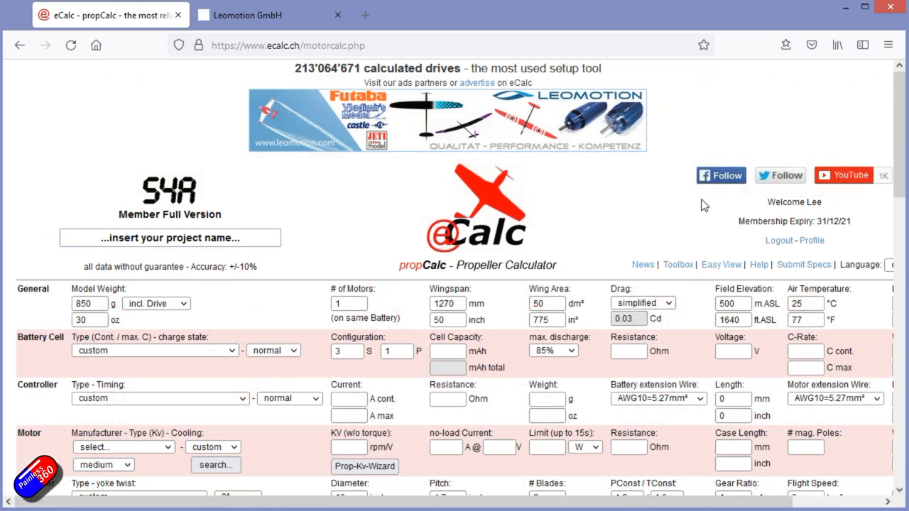
Step: Move down to the motor and propeller rows and their result gauges
{"action": "scroll", "scroll_direction": "down", "scroll_amount": 3}
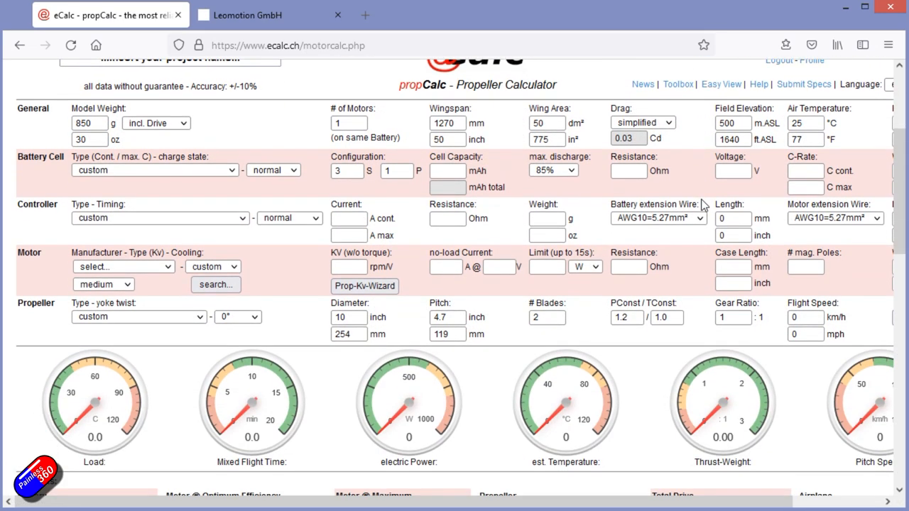
{"action": "scroll", "scroll_direction": "down", "scroll_amount": 3}
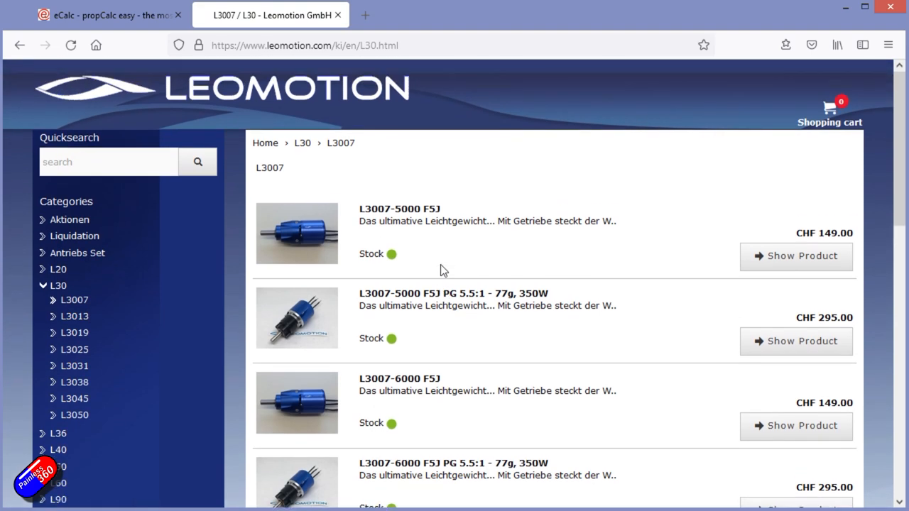
Step: Browse the Leomotion L3007 motor variants and their listed prices
{"action": "scroll", "scroll_direction": "down", "scroll_amount": 3}
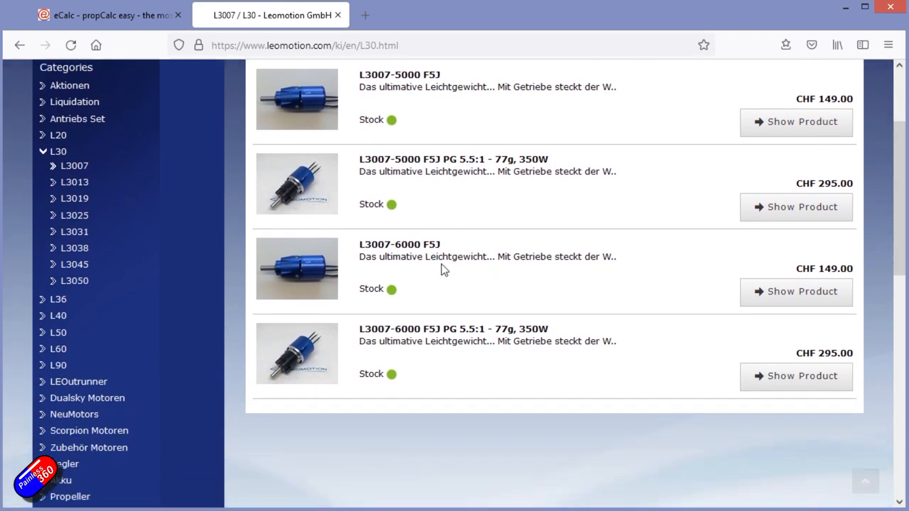
{"action": "scroll", "scroll_direction": "up", "scroll_amount": 3}
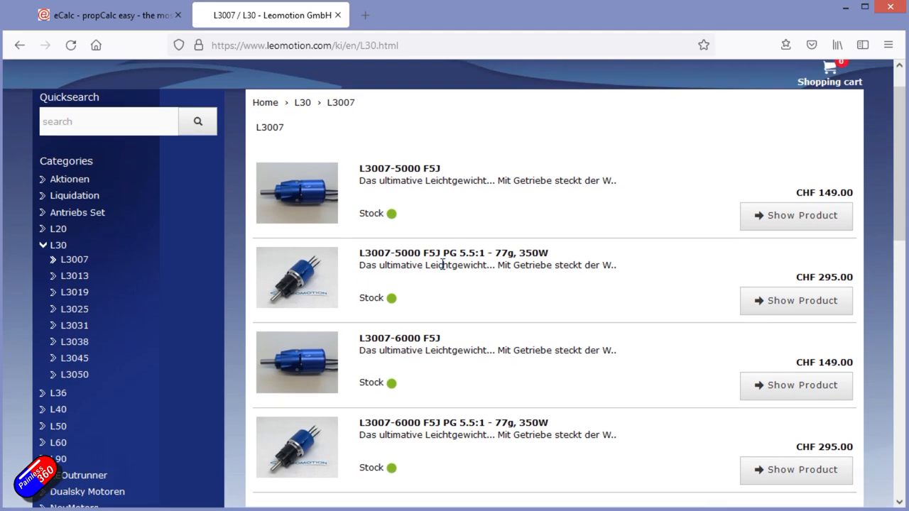
{"action": "scroll", "scroll_direction": "up", "scroll_amount": 3}
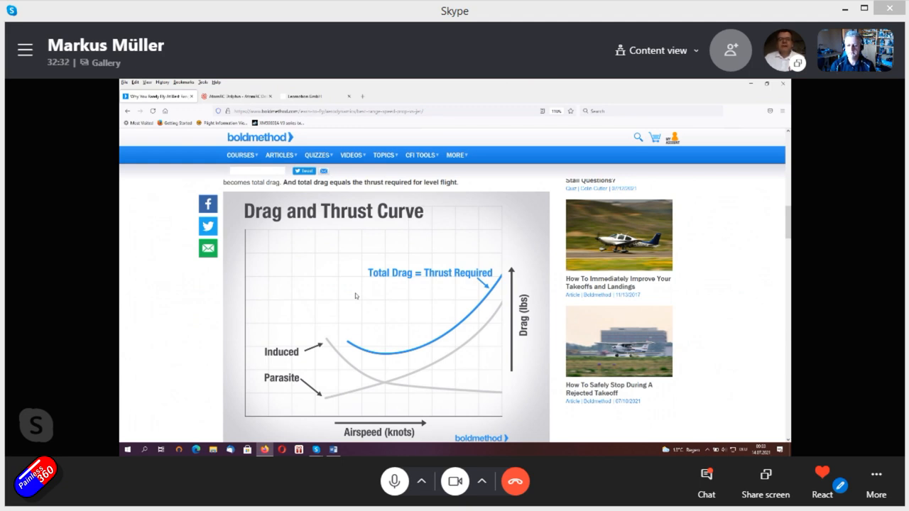
{"action": "mouse_move", "coordinate": [369, 305]}
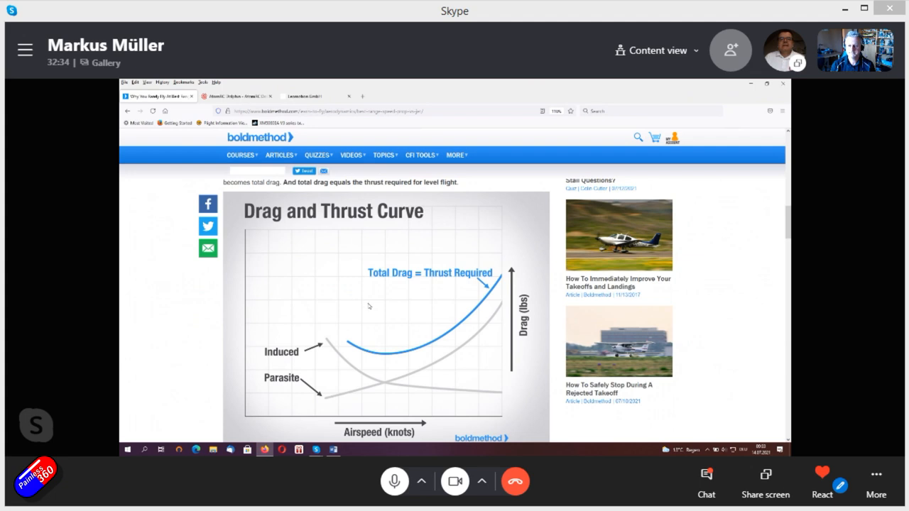
{"action": "mouse_move", "coordinate": [343, 343]}
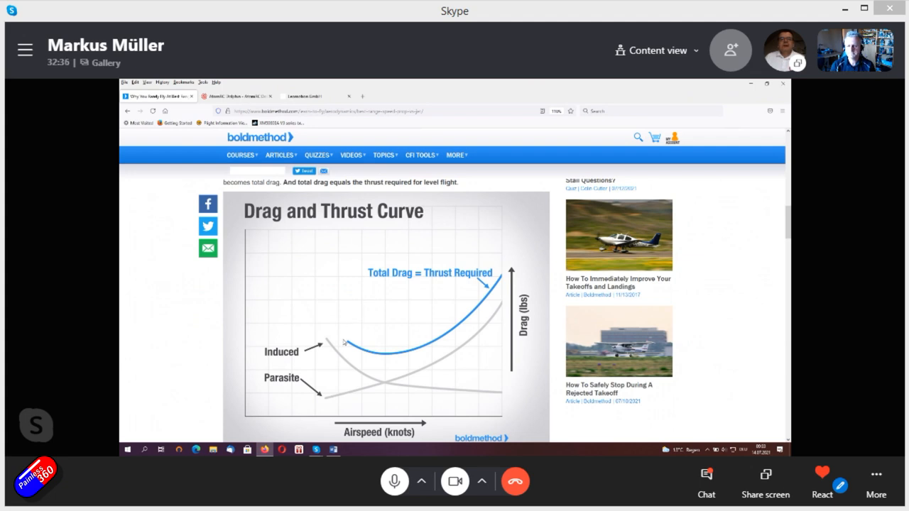
{"action": "mouse_move", "coordinate": [406, 360]}
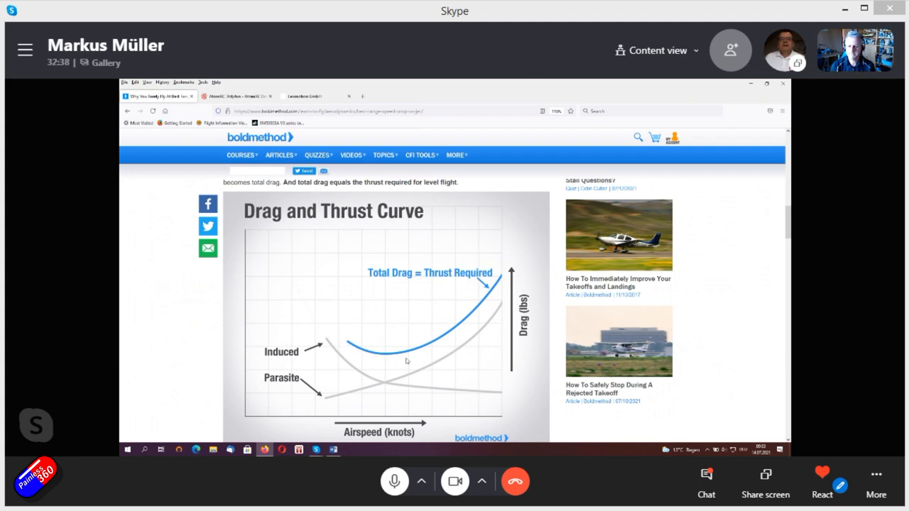
{"action": "mouse_move", "coordinate": [344, 340]}
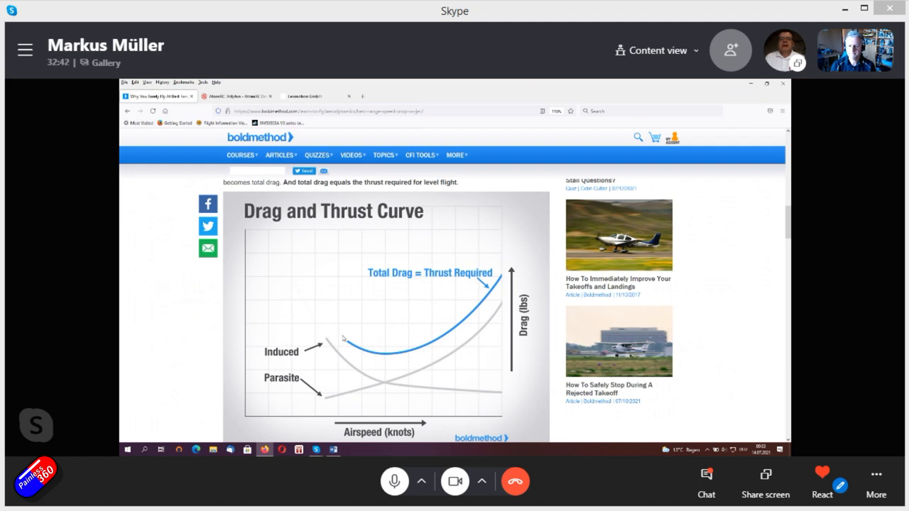
{"action": "mouse_move", "coordinate": [382, 358]}
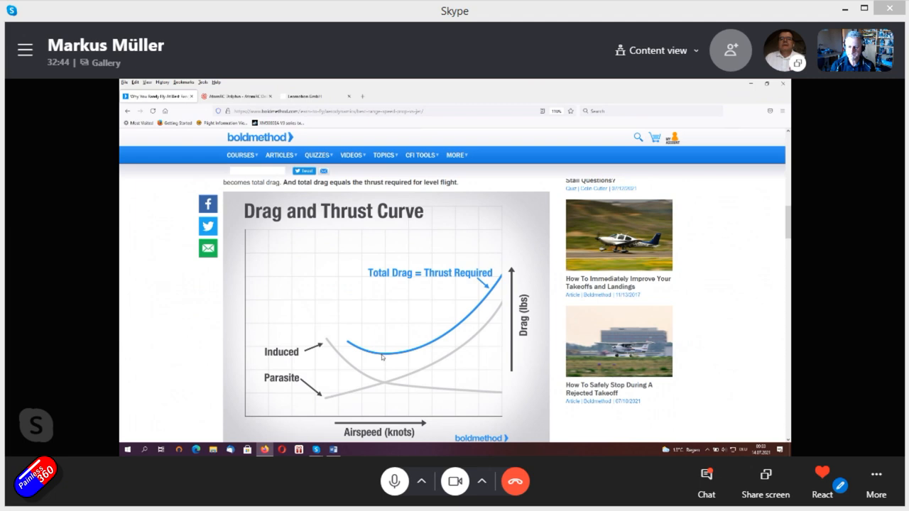
{"action": "mouse_move", "coordinate": [387, 359]}
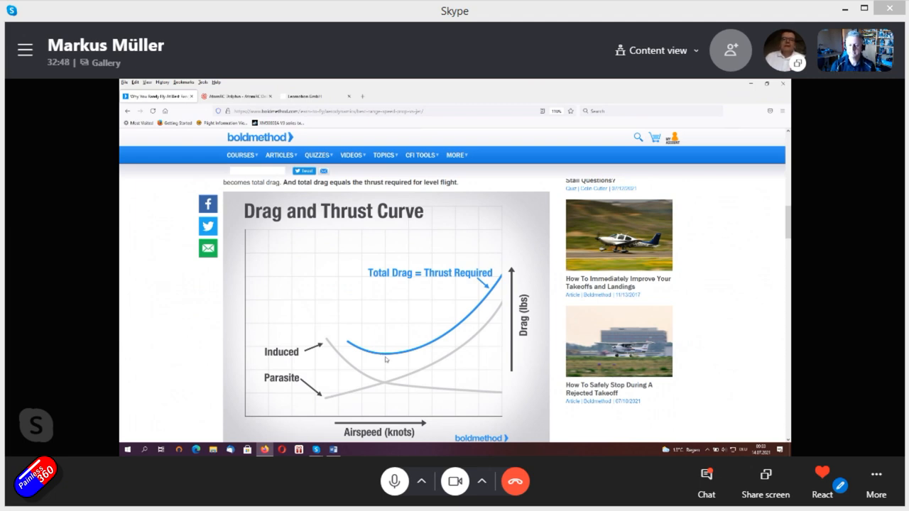
{"action": "mouse_move", "coordinate": [490, 310]}
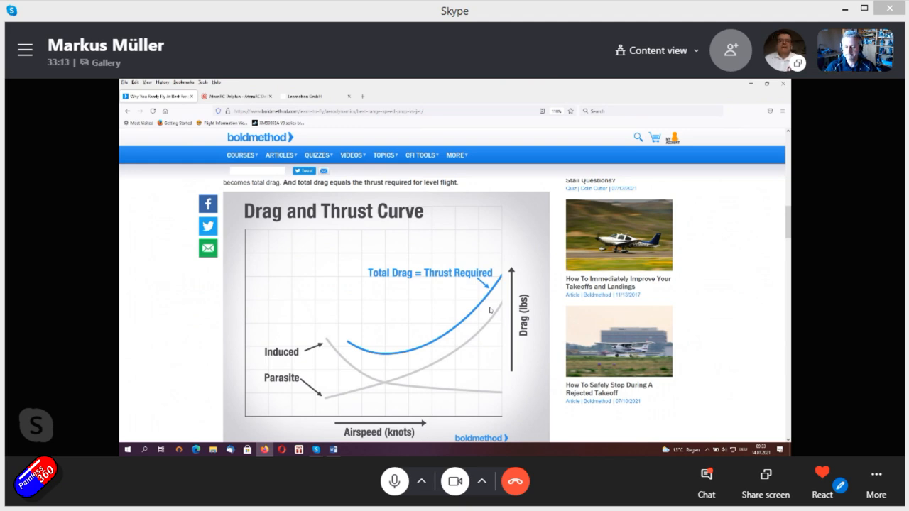
{"action": "mouse_move", "coordinate": [348, 398]}
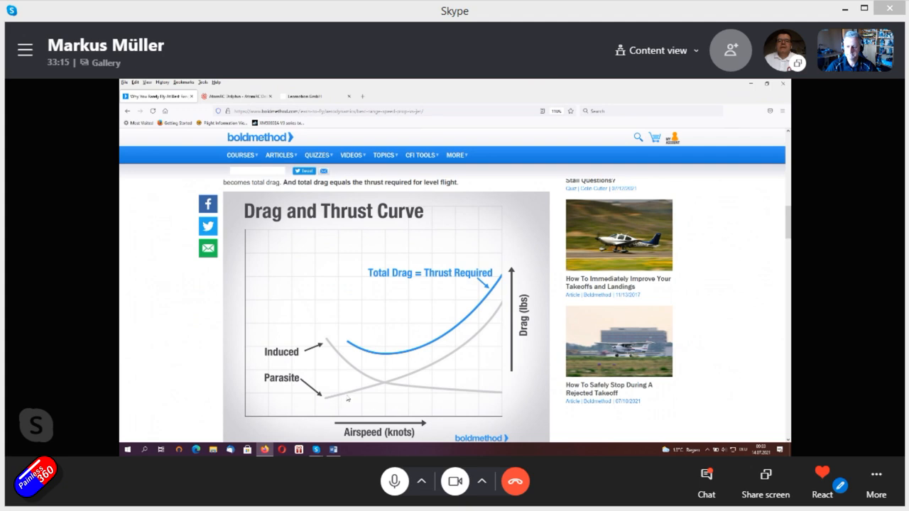
{"action": "mouse_move", "coordinate": [377, 389]}
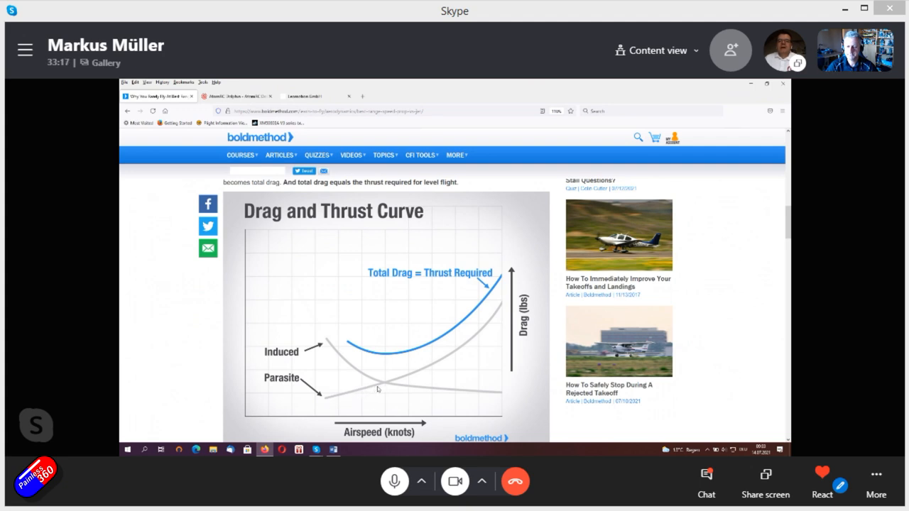
{"action": "mouse_move", "coordinate": [460, 358]}
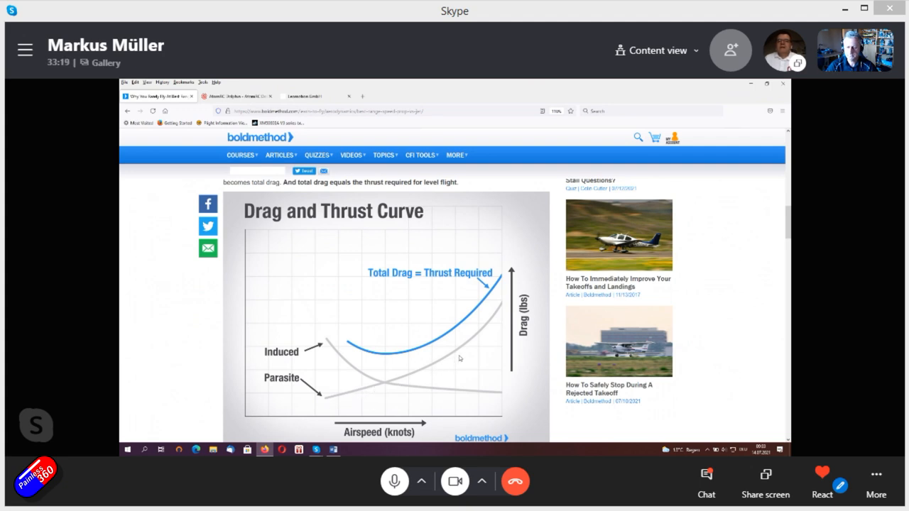
{"action": "mouse_move", "coordinate": [496, 326]}
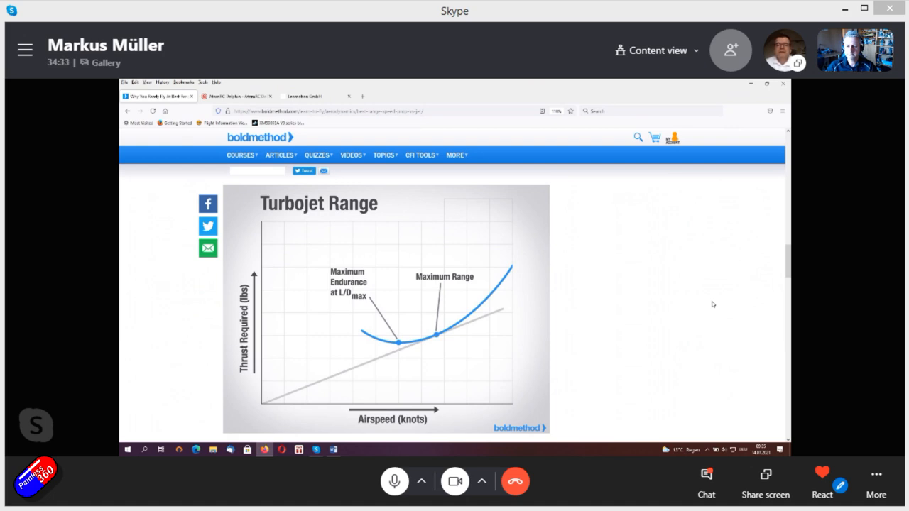
{"action": "mouse_move", "coordinate": [414, 332]}
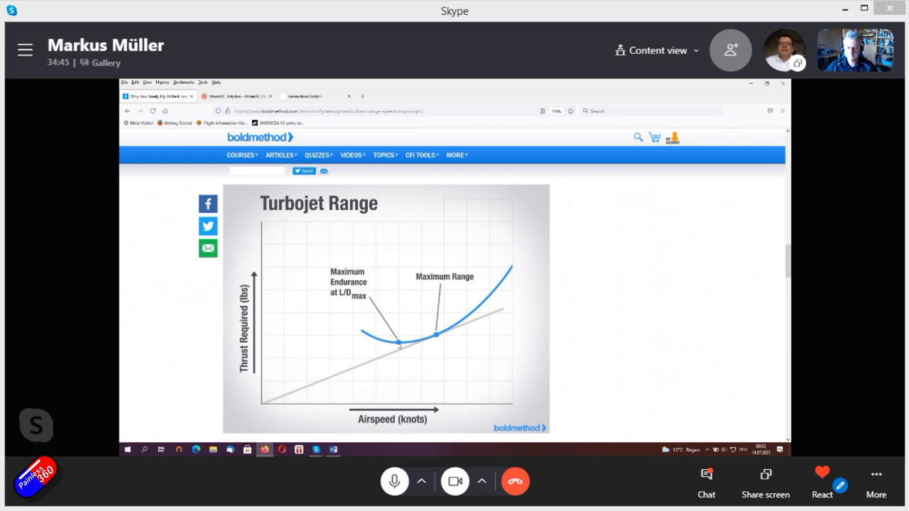
{"action": "mouse_move", "coordinate": [431, 342]}
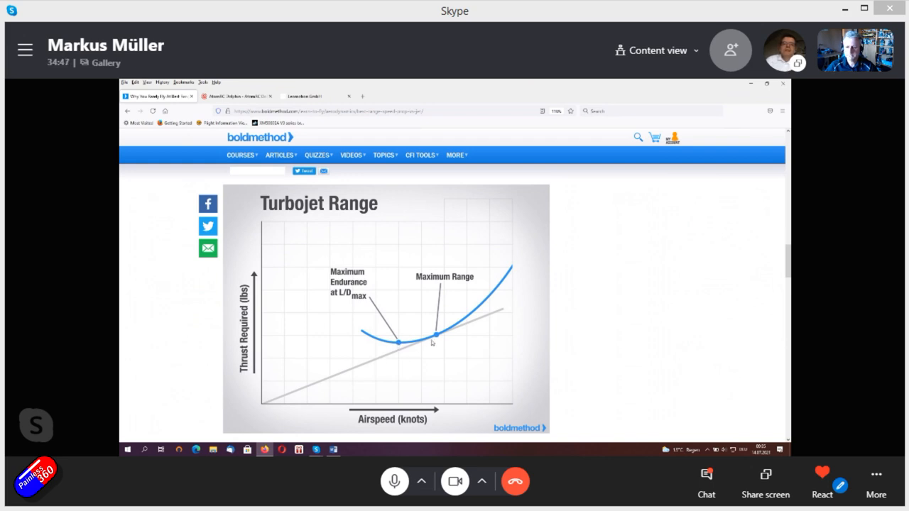
{"action": "mouse_move", "coordinate": [437, 341]}
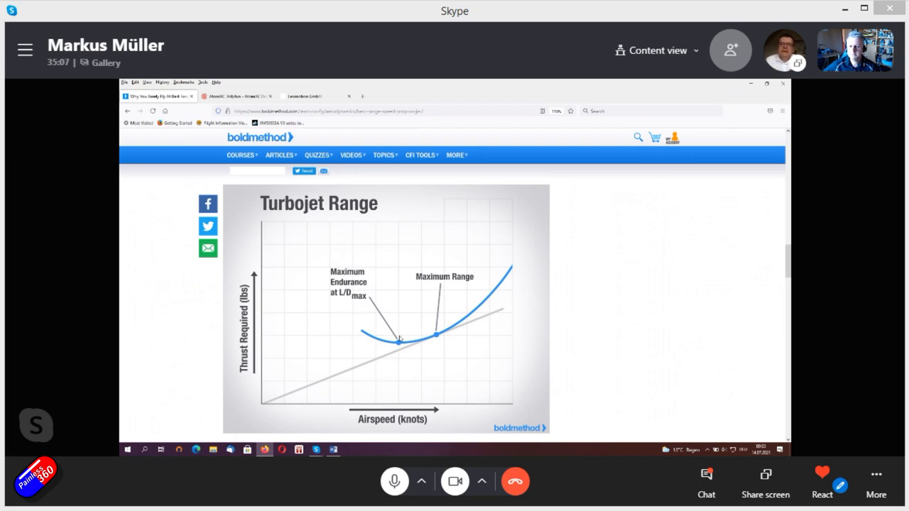
{"action": "mouse_move", "coordinate": [399, 403]}
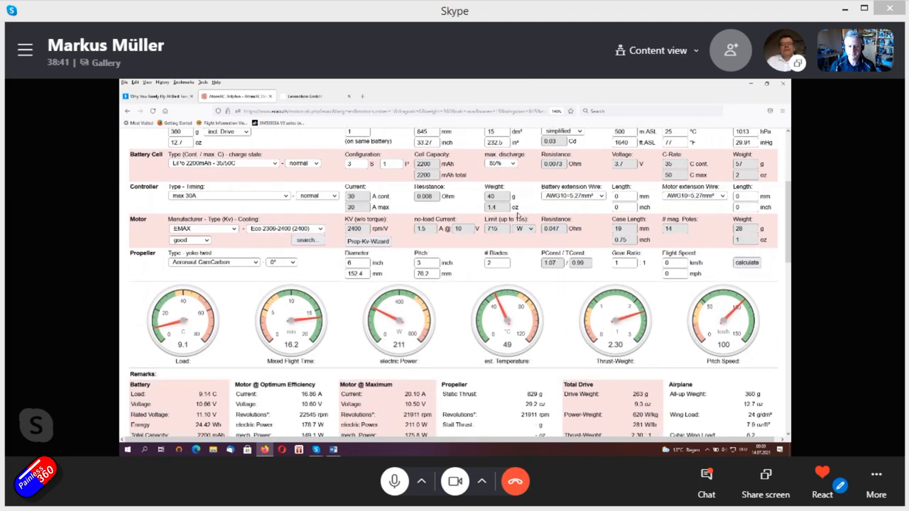
Step: Send the calculated drive from the Remarks section to performanceCalc
{"action": "scroll", "scroll_direction": "down", "scroll_amount": 3}
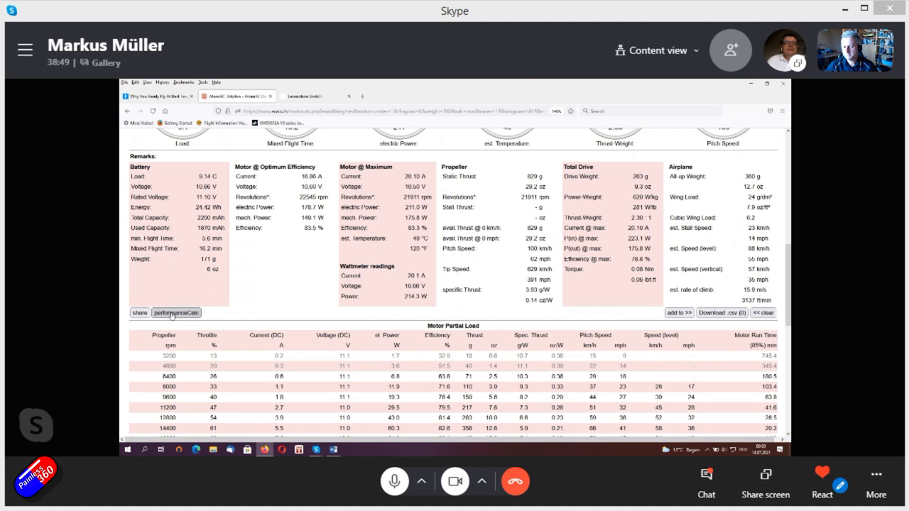
{"action": "left_click", "coordinate": [176, 312]}
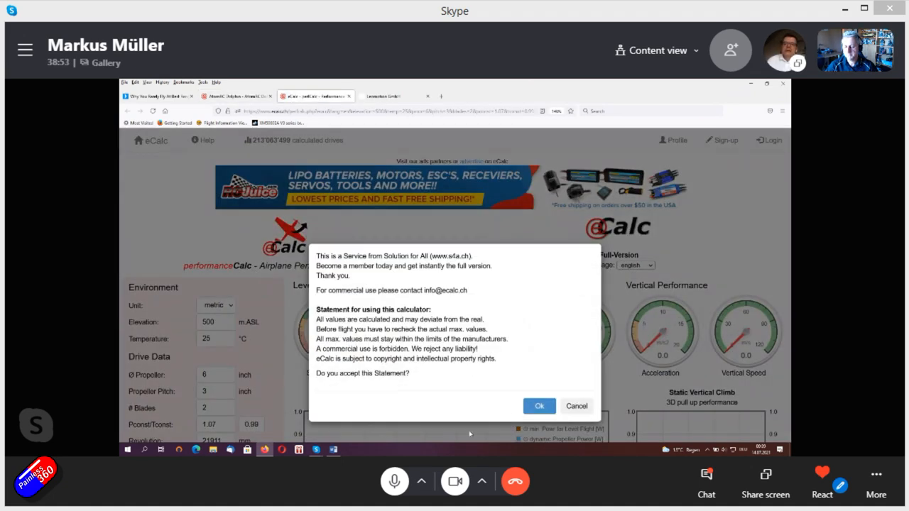
Step: Accept the usage statement and enter fuselage length 800 mm and diameter 100 mm
{"action": "left_click", "coordinate": [540, 406]}
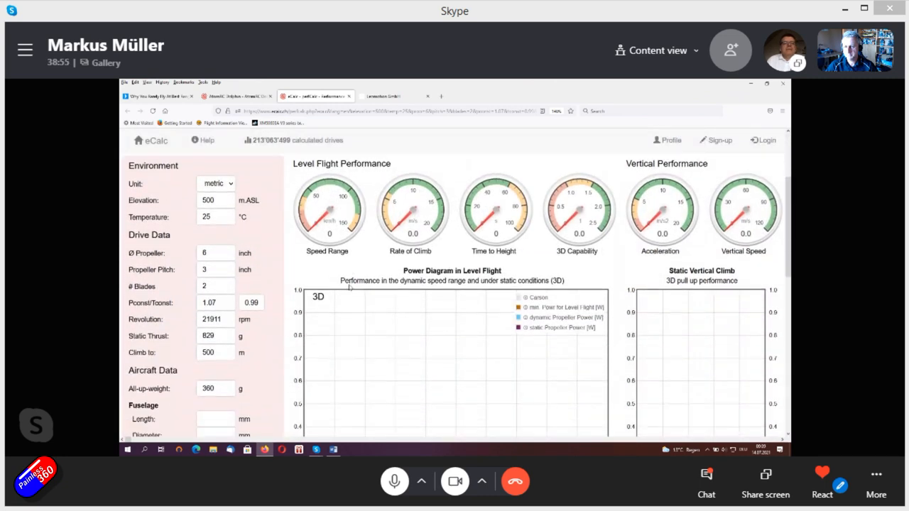
{"action": "scroll", "scroll_direction": "down", "scroll_amount": 3}
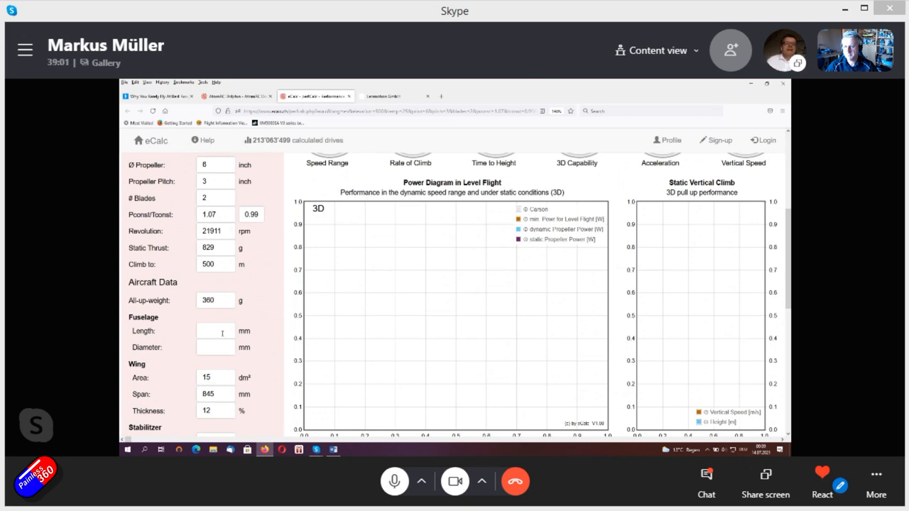
{"action": "left_click", "coordinate": [214, 332]}
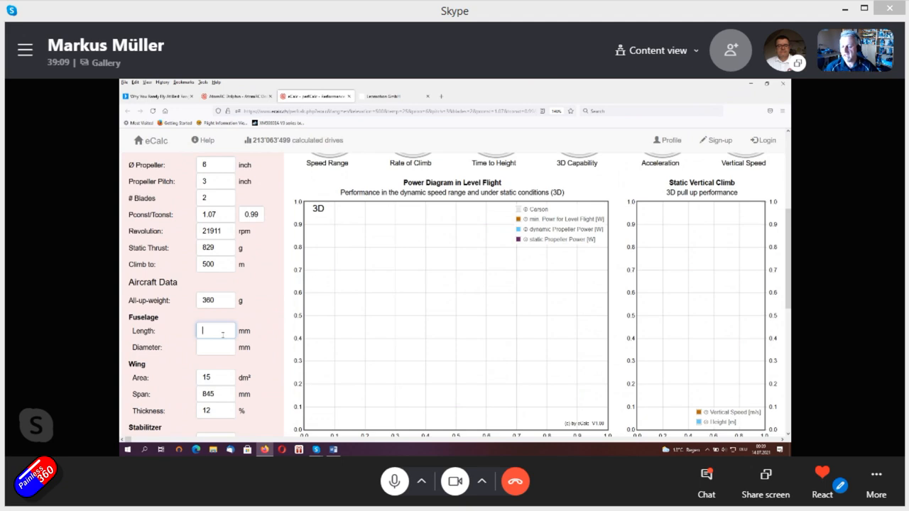
{"action": "type", "text": "800"}
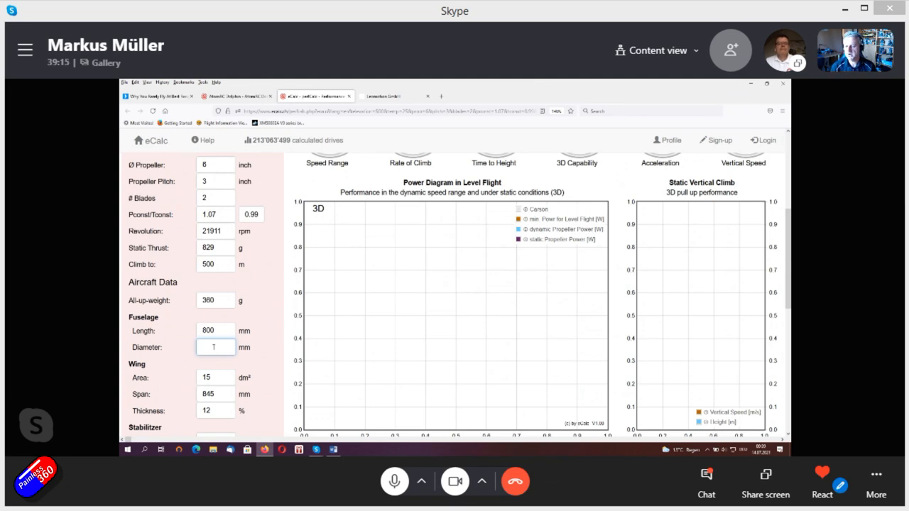
{"action": "type", "text": "100"}
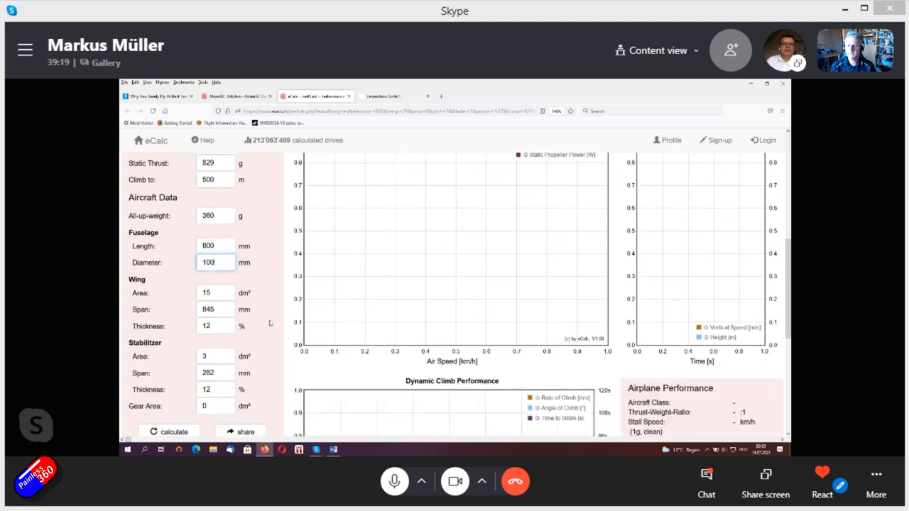
{"action": "scroll", "scroll_direction": "down", "scroll_amount": 3}
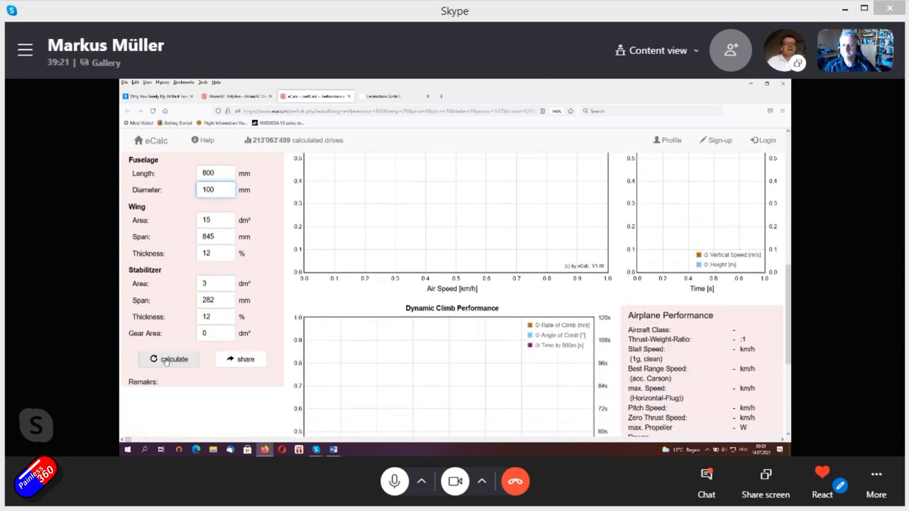
Step: Calculate the flight performance and review the Power Diagram and Dynamic Climb charts
{"action": "left_click", "coordinate": [169, 358]}
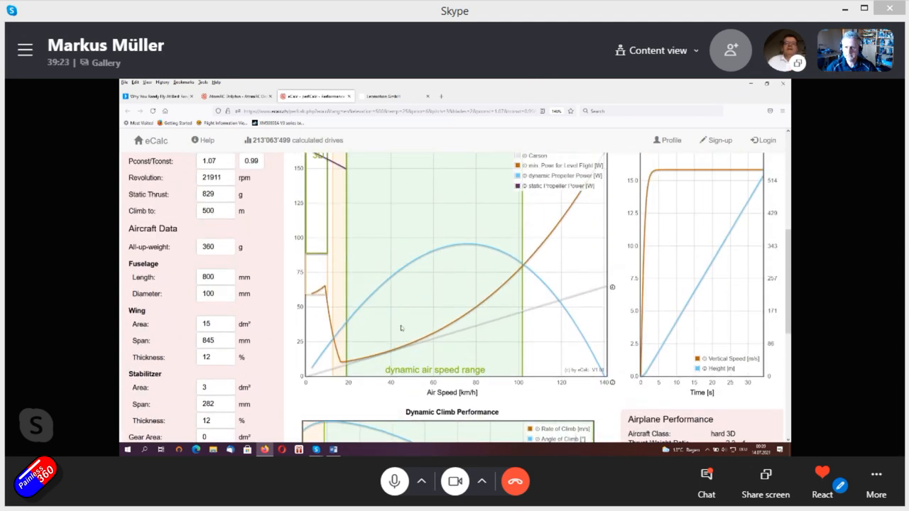
{"action": "scroll", "scroll_direction": "down", "scroll_amount": 3}
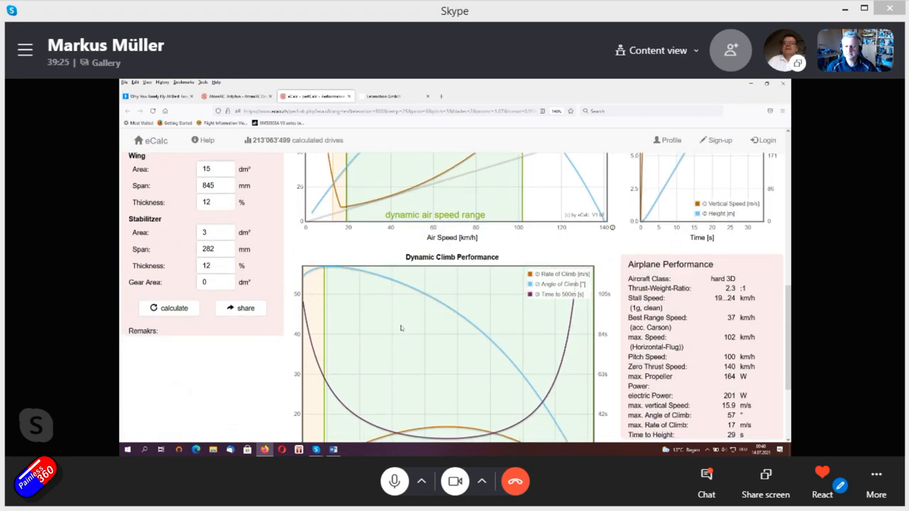
{"action": "scroll", "scroll_direction": "up", "scroll_amount": 3}
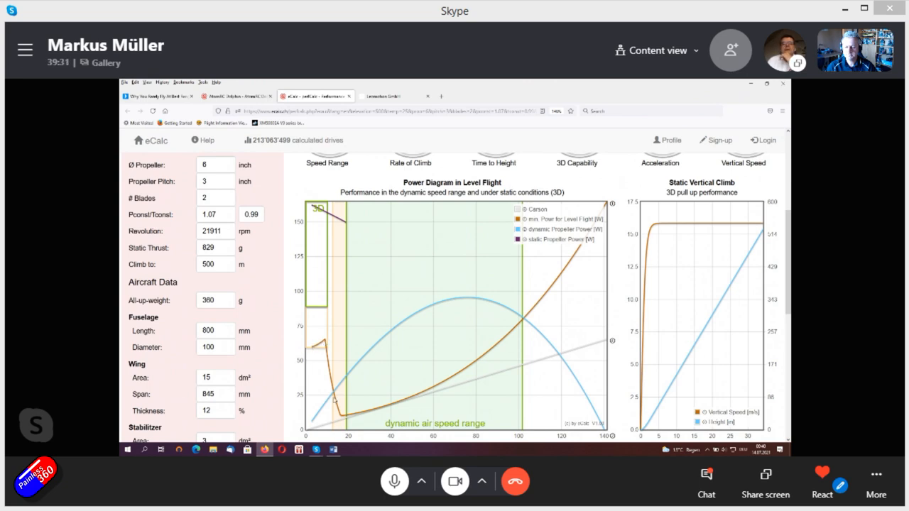
{"action": "mouse_move", "coordinate": [420, 402]}
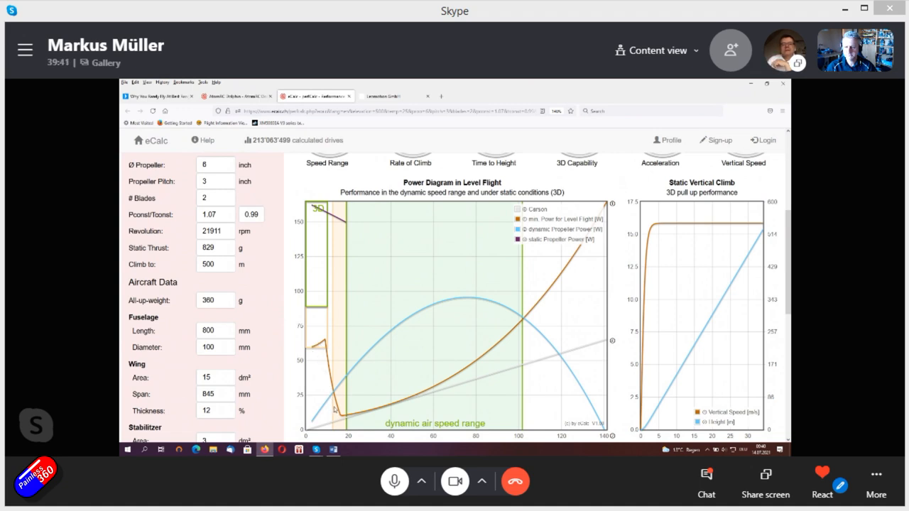
{"action": "mouse_move", "coordinate": [335, 412]}
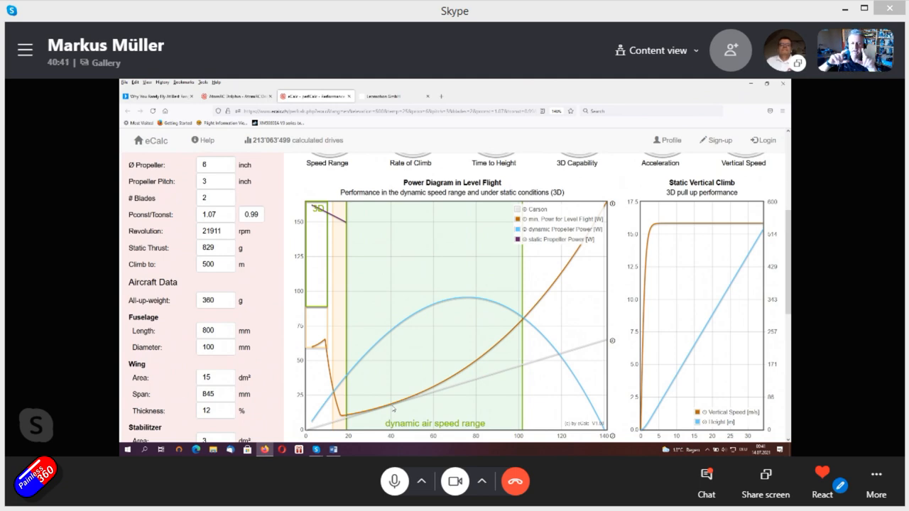
{"action": "scroll", "scroll_direction": "down", "scroll_amount": 3}
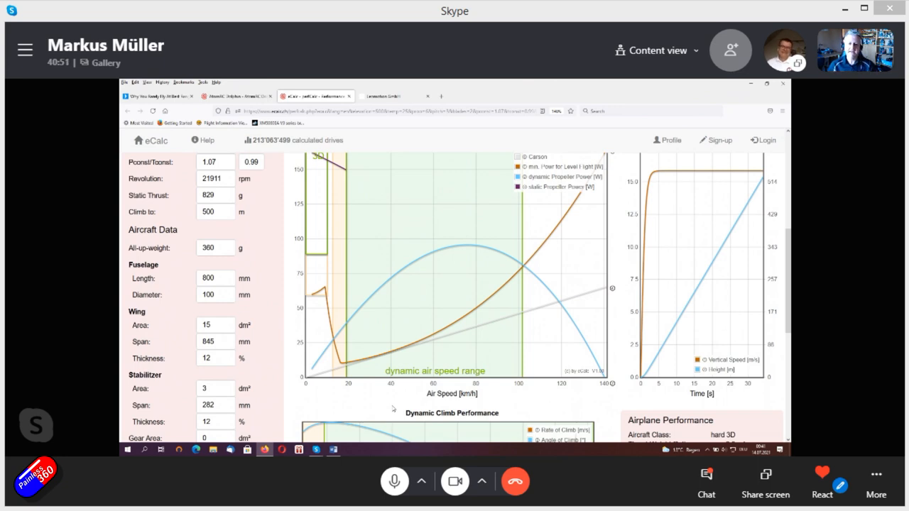
{"action": "mouse_move", "coordinate": [426, 190]}
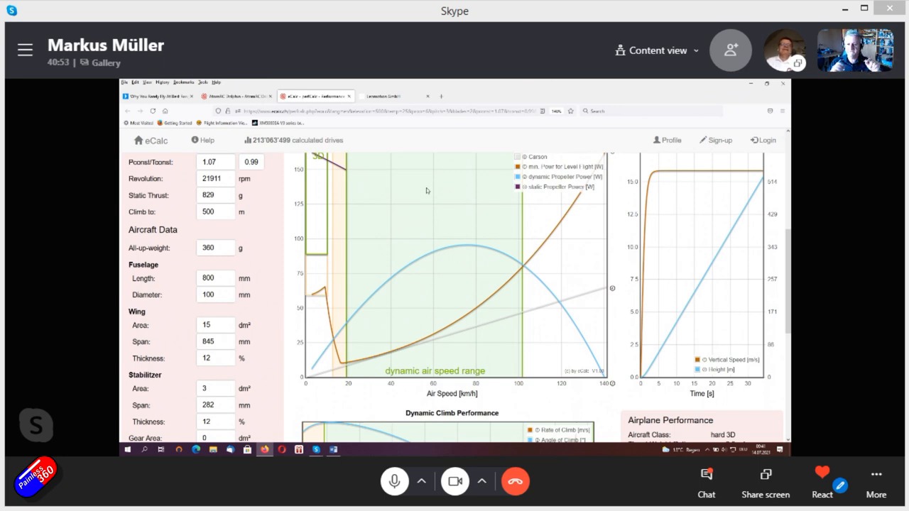
{"action": "mouse_move", "coordinate": [395, 168]}
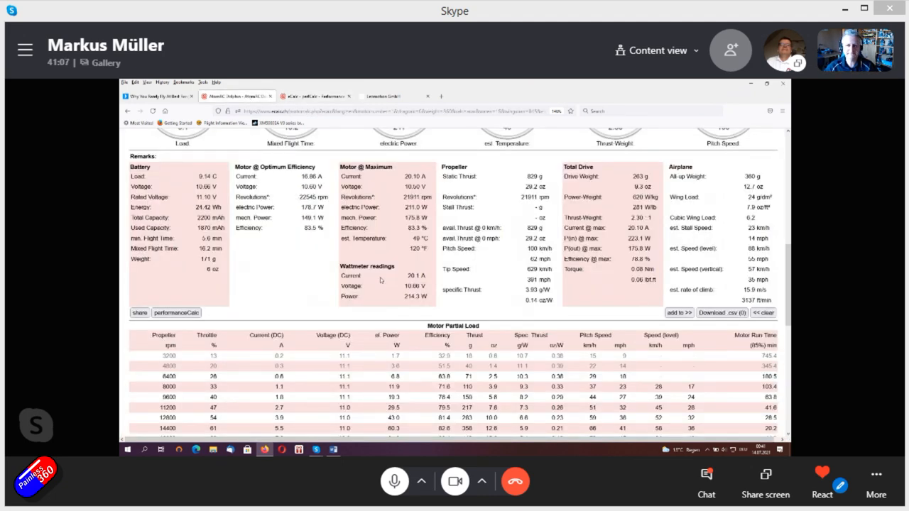
Step: Choose a larger battery pack from the Battery Cell Type list
{"action": "scroll", "scroll_direction": "up", "scroll_amount": 3}
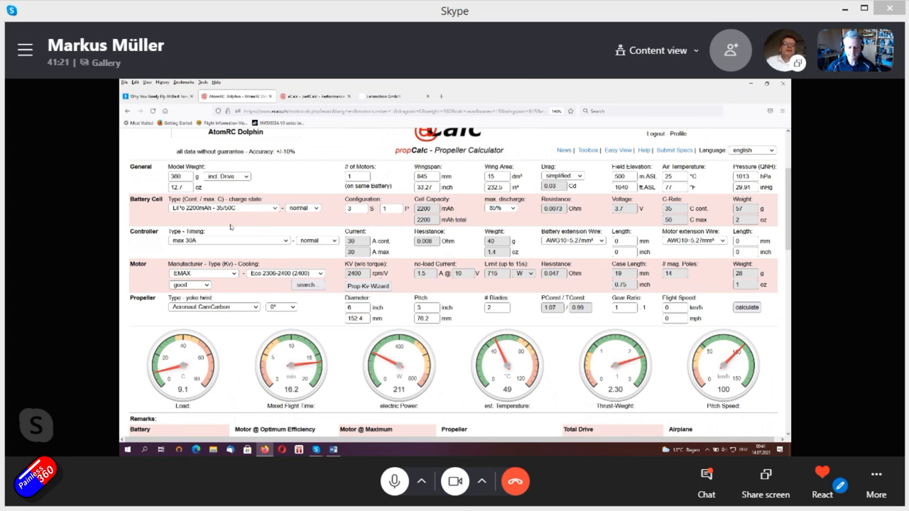
{"action": "left_click", "coordinate": [275, 208]}
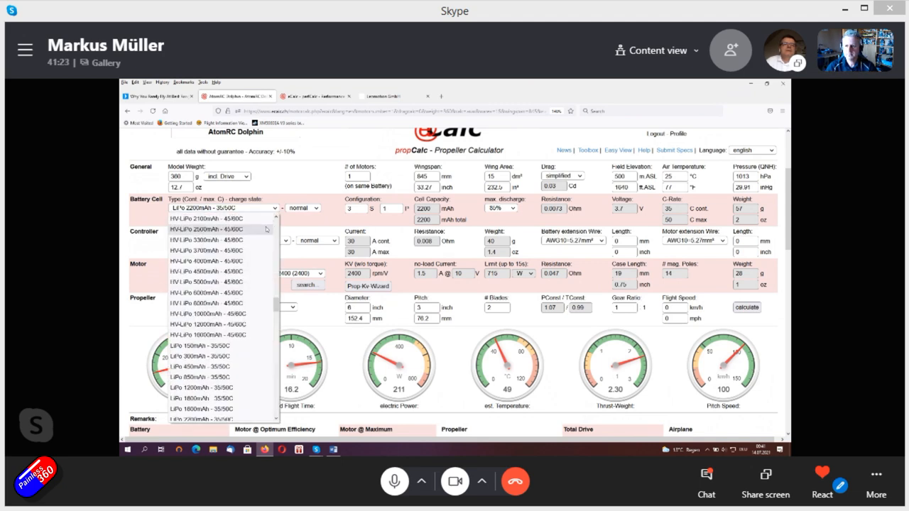
{"action": "scroll", "scroll_direction": "down", "scroll_amount": 3}
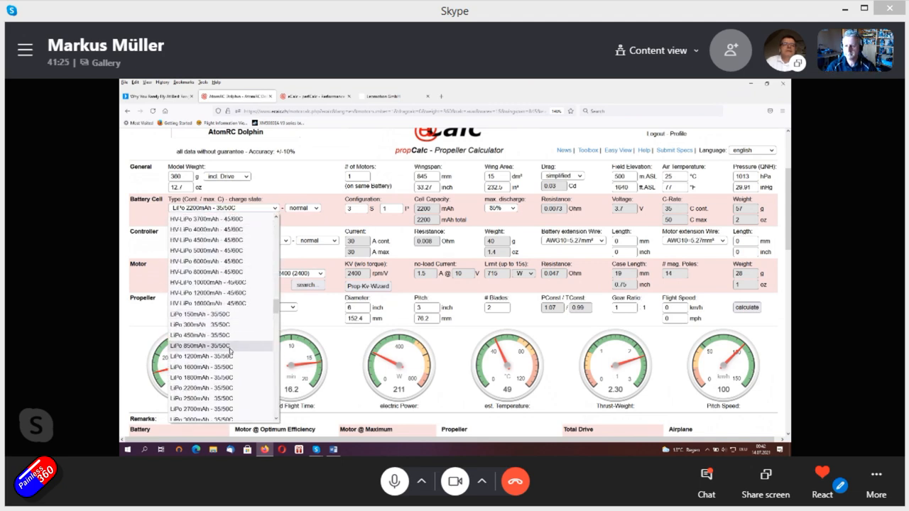
{"action": "mouse_move", "coordinate": [199, 292]}
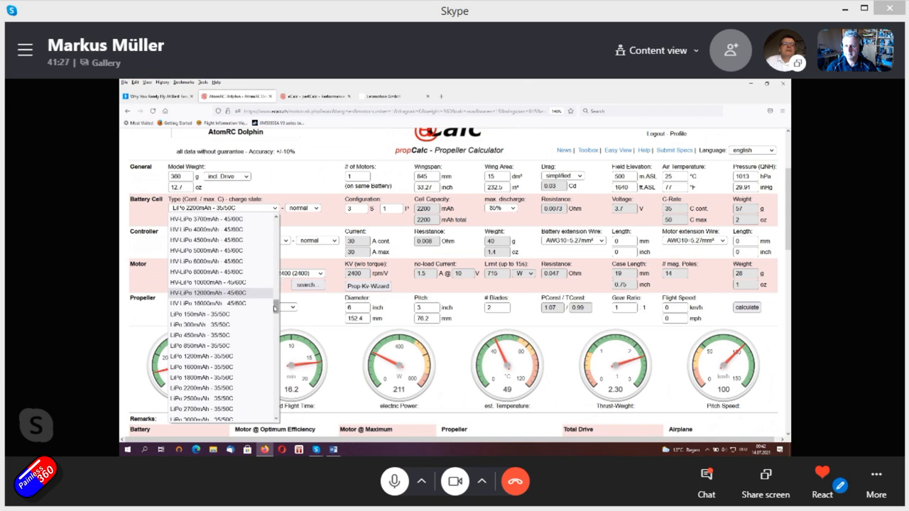
{"action": "left_click", "coordinate": [201, 324]}
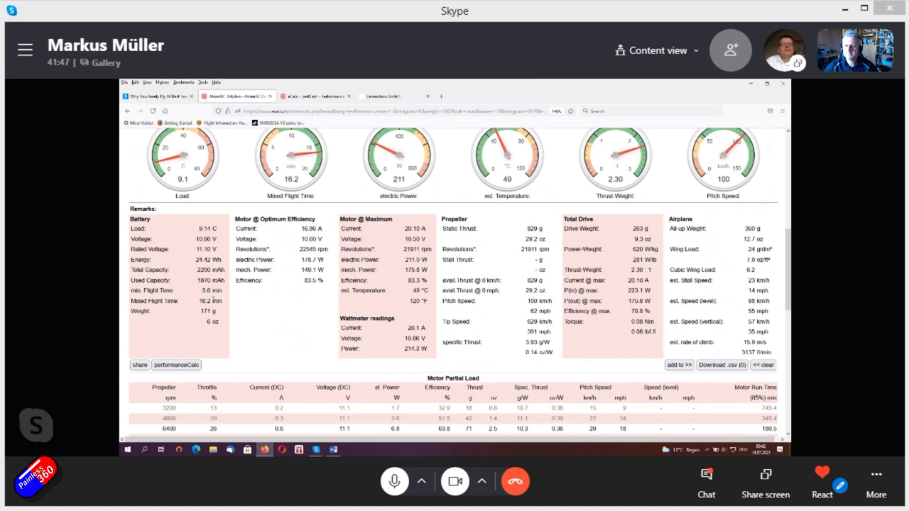
Step: Select the LiPo 2700mAh - 35/50C pack, giving 19.8 min mixed flight time
{"action": "scroll", "scroll_direction": "up", "scroll_amount": 3}
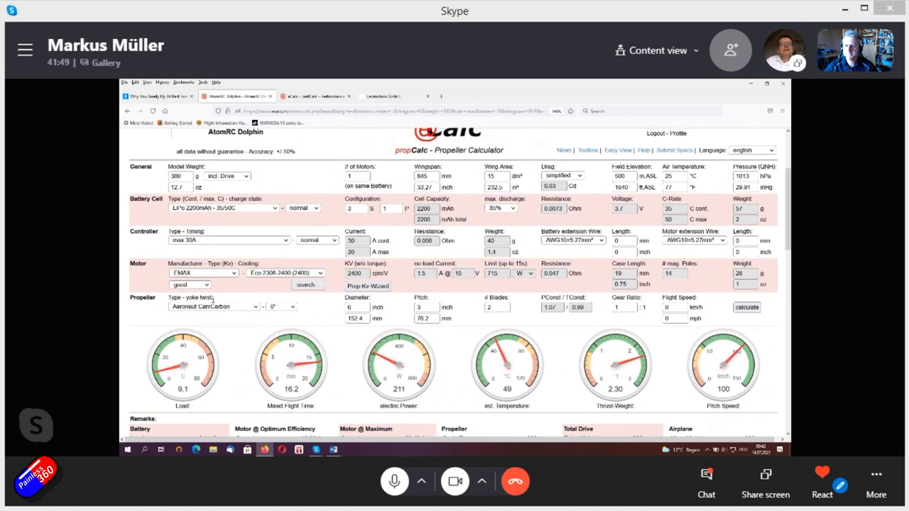
{"action": "left_click", "coordinate": [224, 207]}
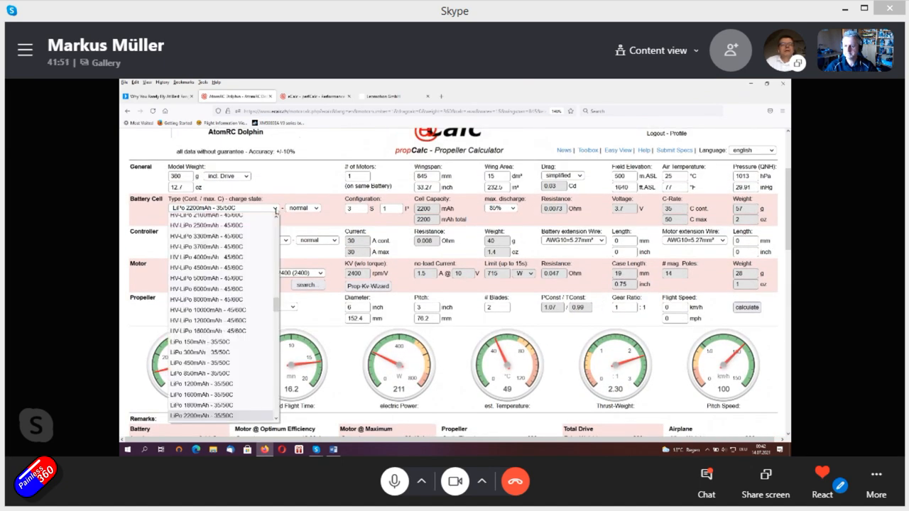
{"action": "scroll", "scroll_direction": "down", "scroll_amount": 3}
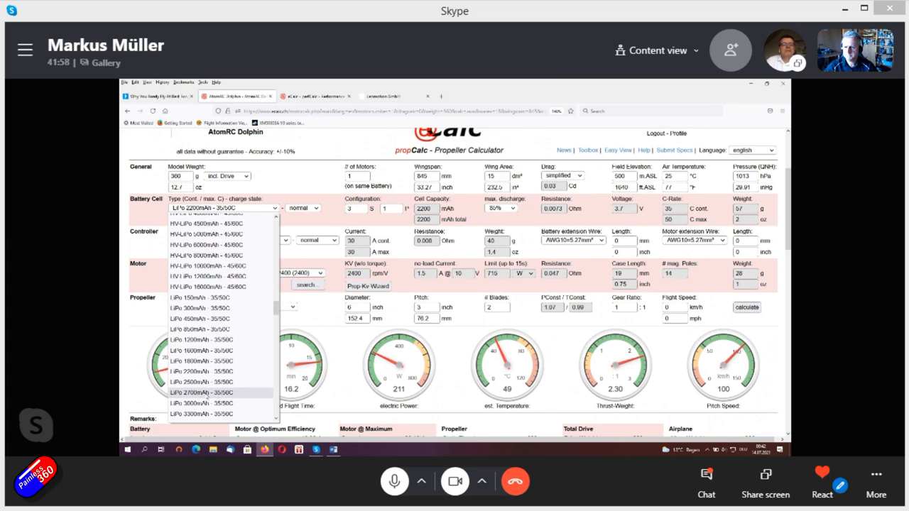
{"action": "left_click", "coordinate": [201, 392]}
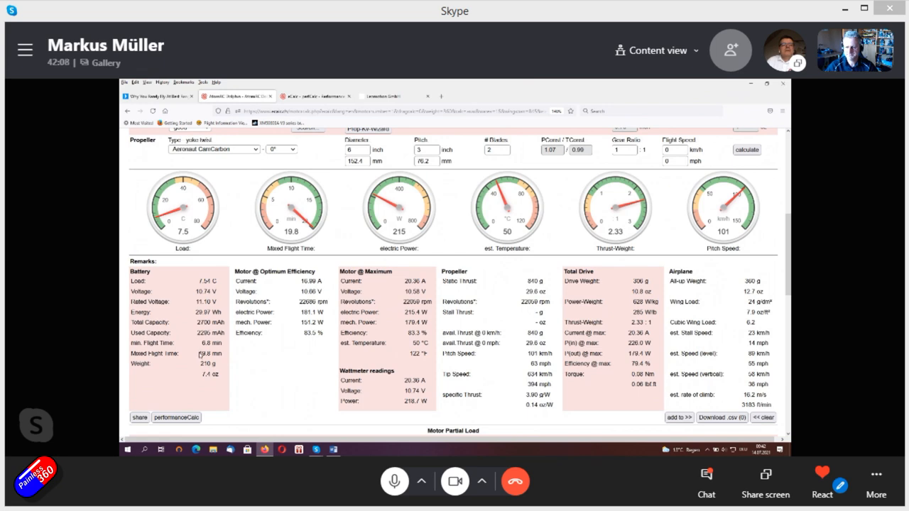
{"action": "double_click", "coordinate": [206, 352]}
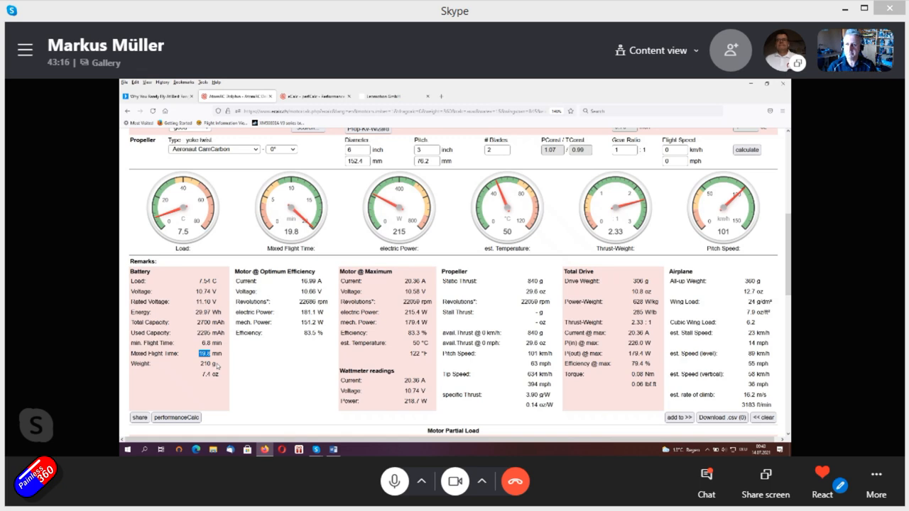
{"action": "mouse_move", "coordinate": [207, 387]}
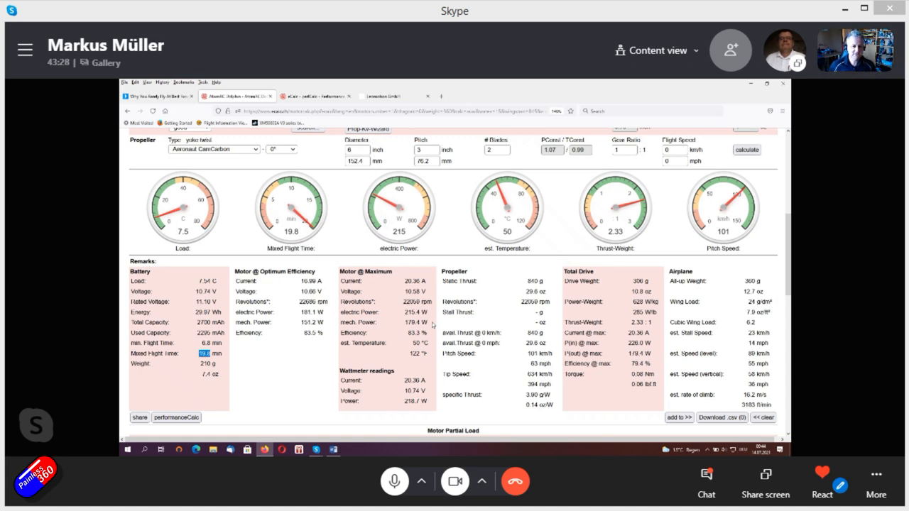
Step: Recalculate with the Eco 2306-1700 motor, reaching 25.6 min mixed flight time
{"action": "scroll", "scroll_direction": "up", "scroll_amount": 3}
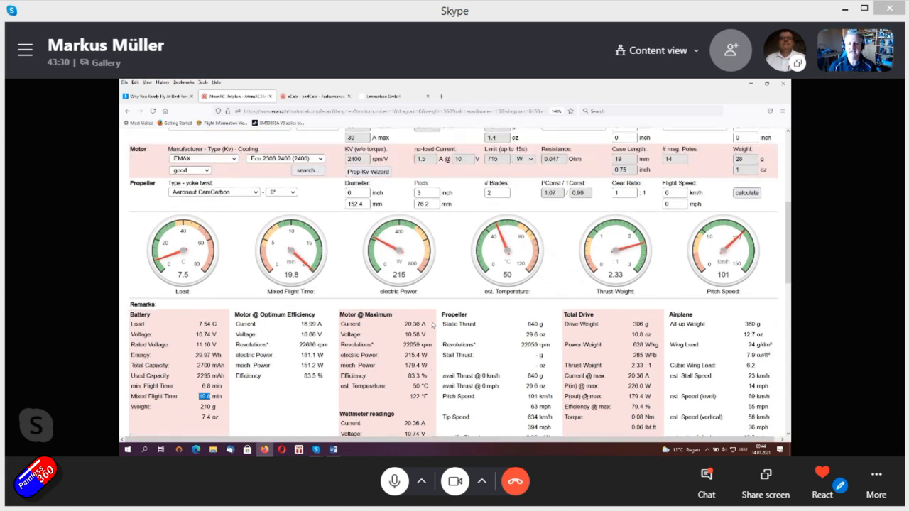
{"action": "scroll", "scroll_direction": "up", "scroll_amount": 3}
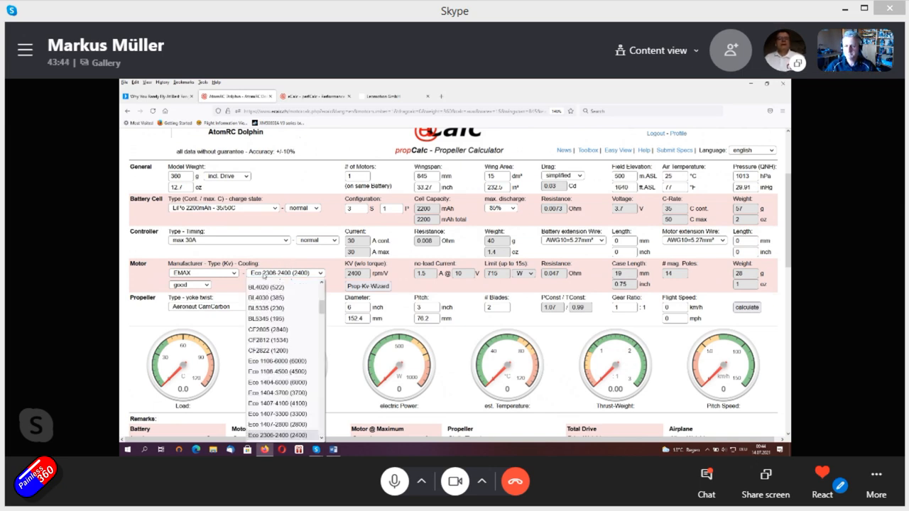
{"action": "scroll", "scroll_direction": "down", "scroll_amount": 3}
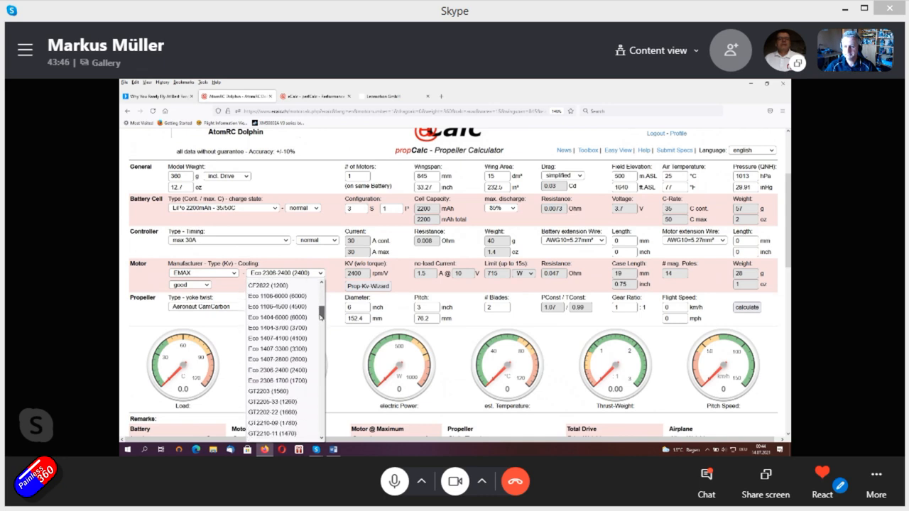
{"action": "scroll", "scroll_direction": "up", "scroll_amount": 3}
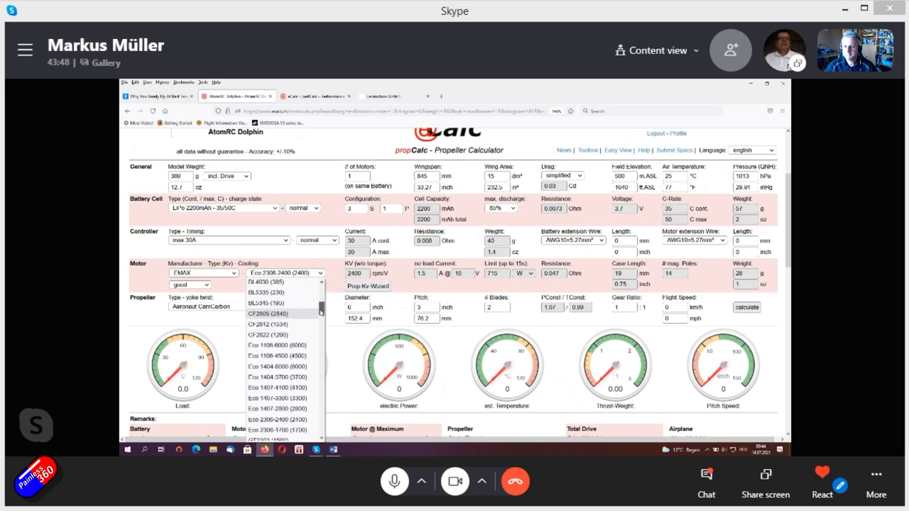
{"action": "scroll", "scroll_direction": "up", "scroll_amount": 3}
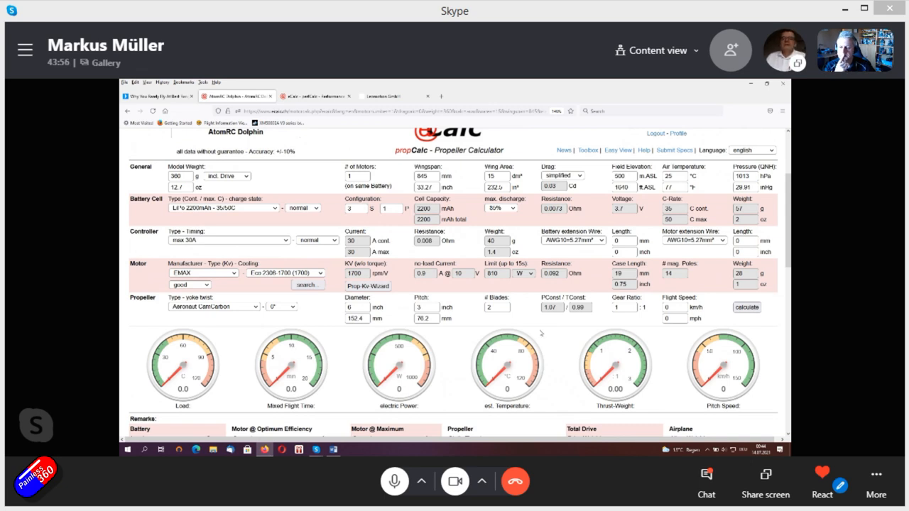
{"action": "left_click", "coordinate": [747, 306]}
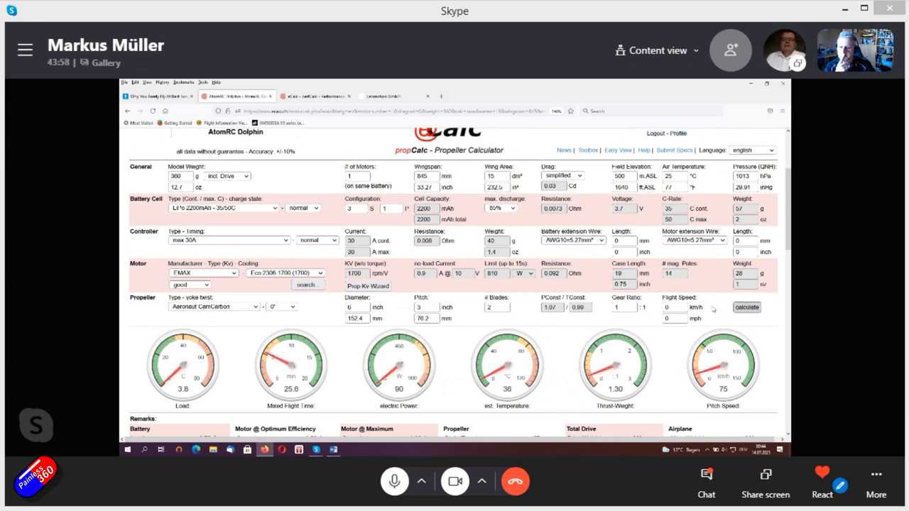
{"action": "scroll", "scroll_direction": "down", "scroll_amount": 3}
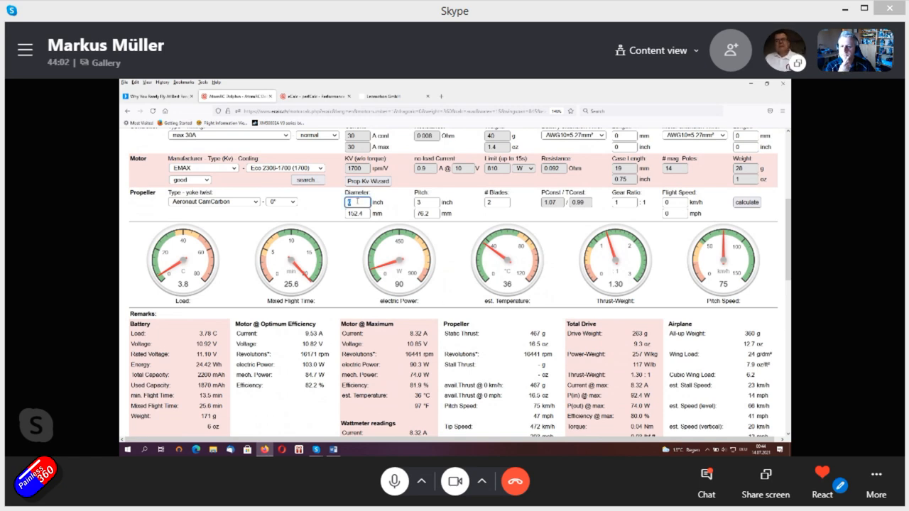
Step: Set the propeller to 8 inch diameter and 4 inch pitch and recalculate to 17.2 min
{"action": "type", "text": "7"}
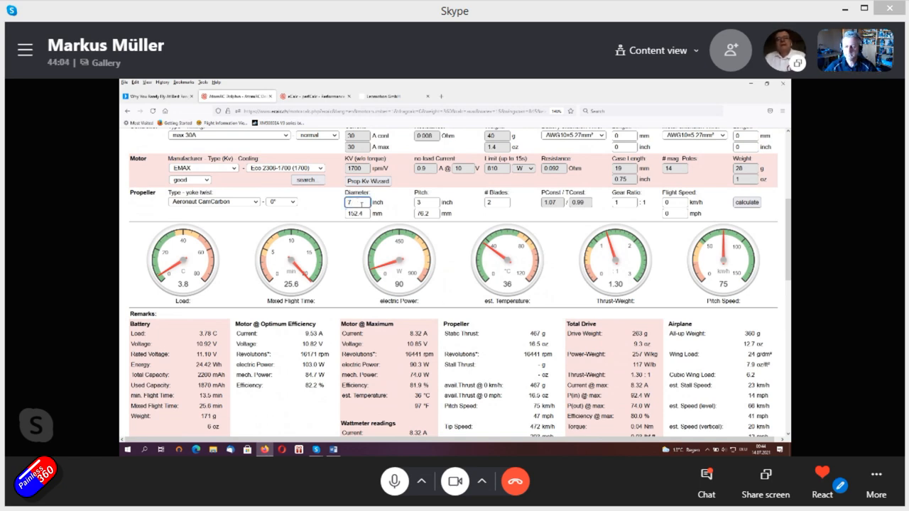
{"action": "left_click", "coordinate": [746, 201]}
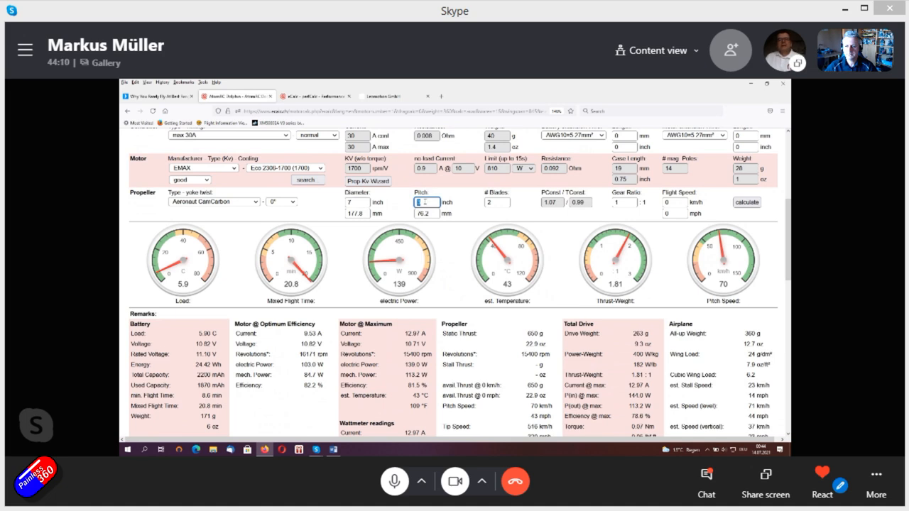
{"action": "type", "text": "4"}
{"action": "left_click", "coordinate": [356, 202]}
{"action": "type", "text": "8"}
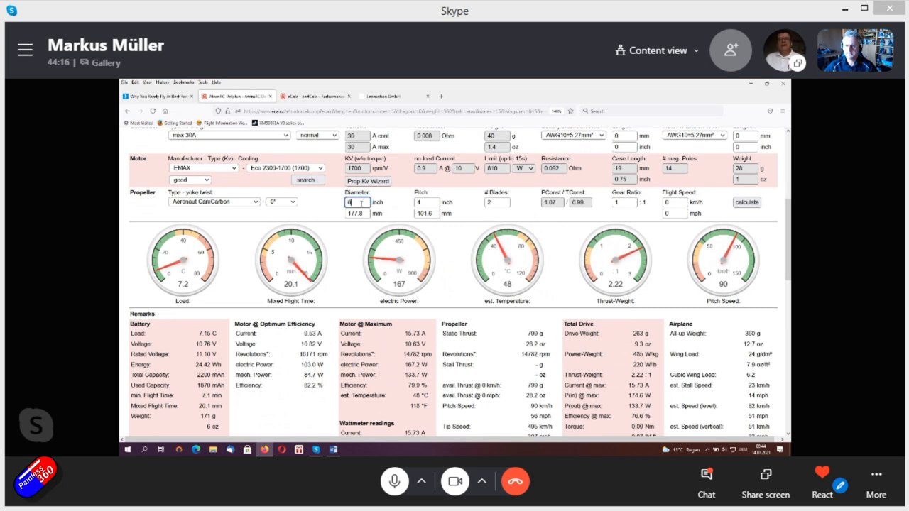
{"action": "left_click", "coordinate": [746, 202]}
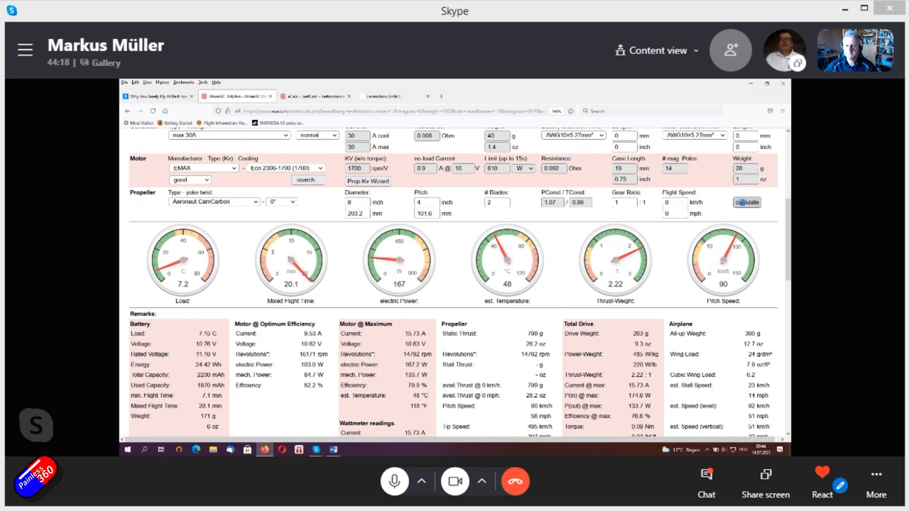
{"action": "left_click", "coordinate": [747, 202]}
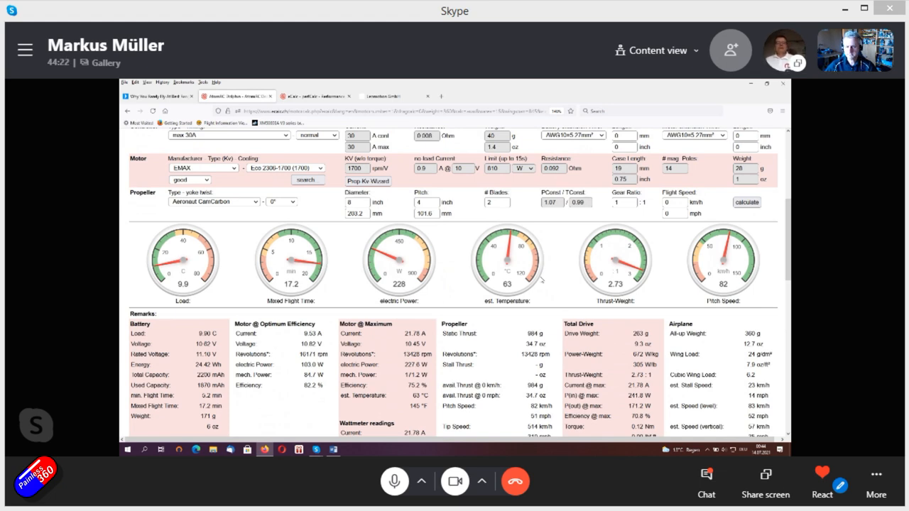
{"action": "scroll", "scroll_direction": "down", "scroll_amount": 3}
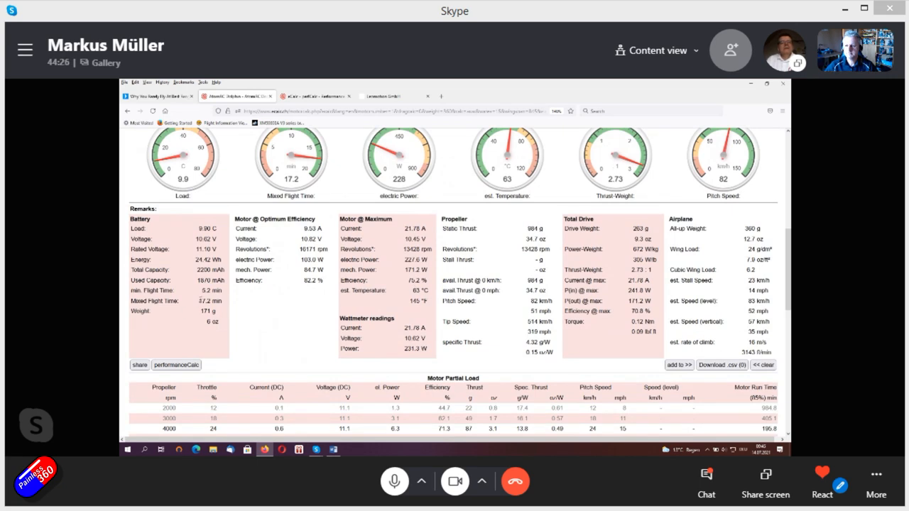
{"action": "double_click", "coordinate": [202, 301]}
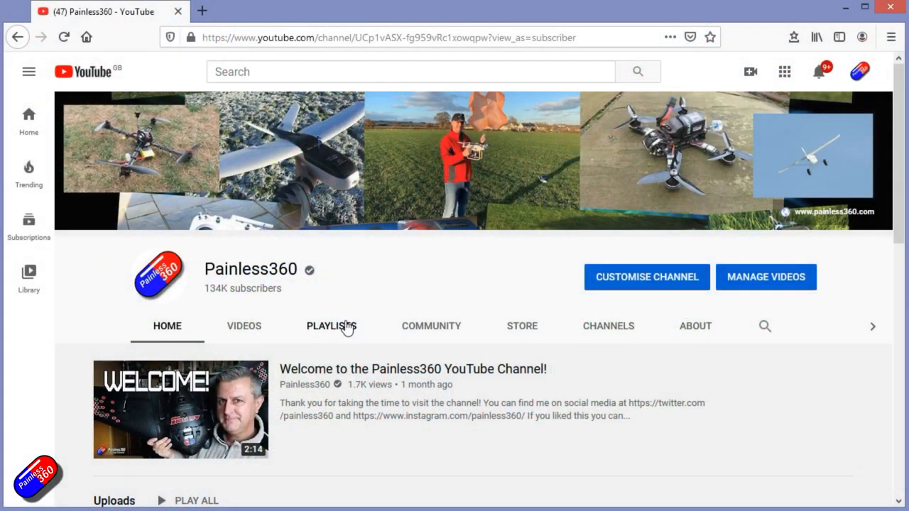
Step: Show the channel's playlists and browse the INAV for Beginners (2020) episode list
{"action": "left_click", "coordinate": [331, 325]}
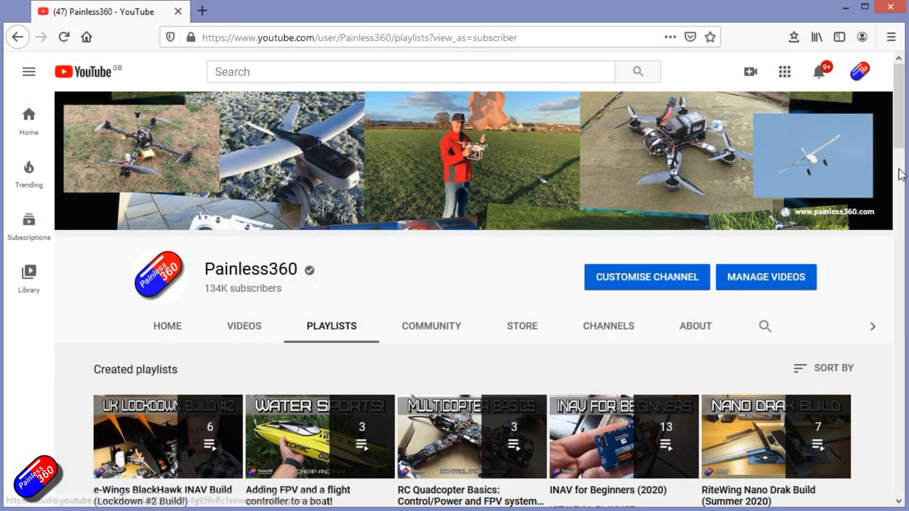
{"action": "scroll", "scroll_direction": "down", "scroll_amount": 3}
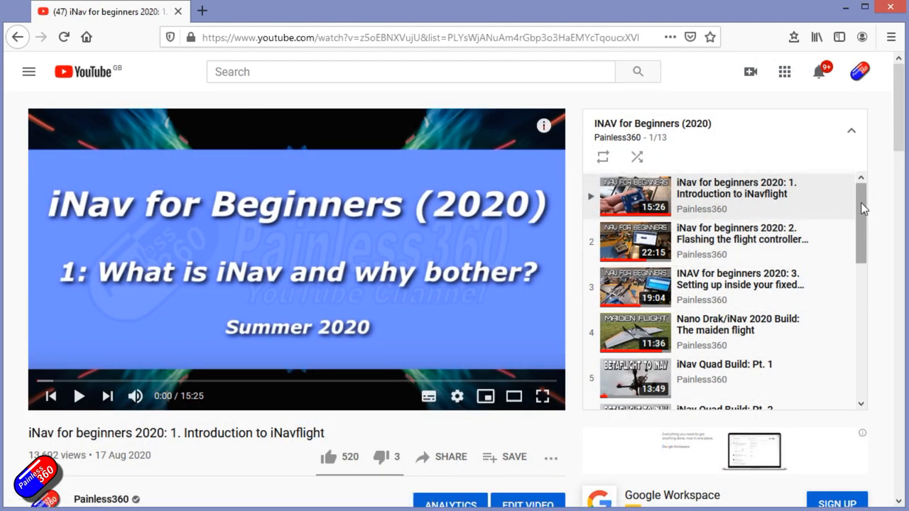
{"action": "scroll", "scroll_direction": "down", "scroll_amount": 3}
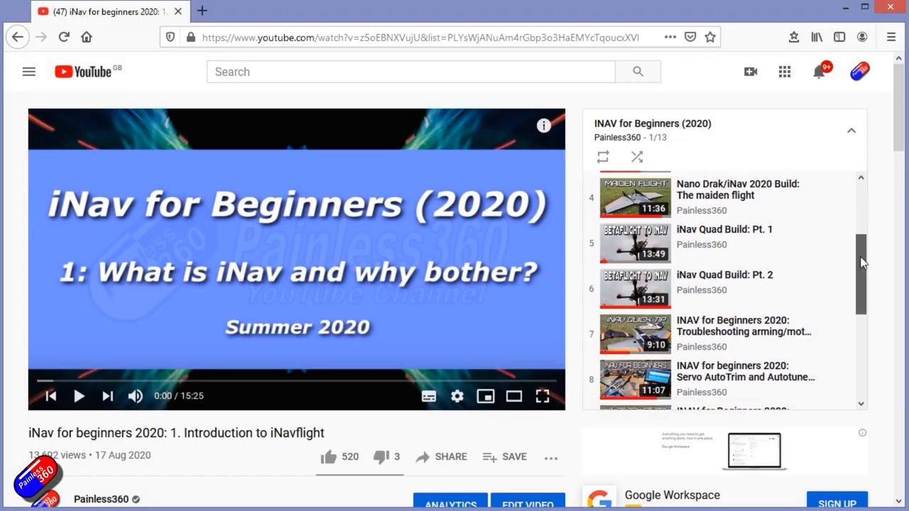